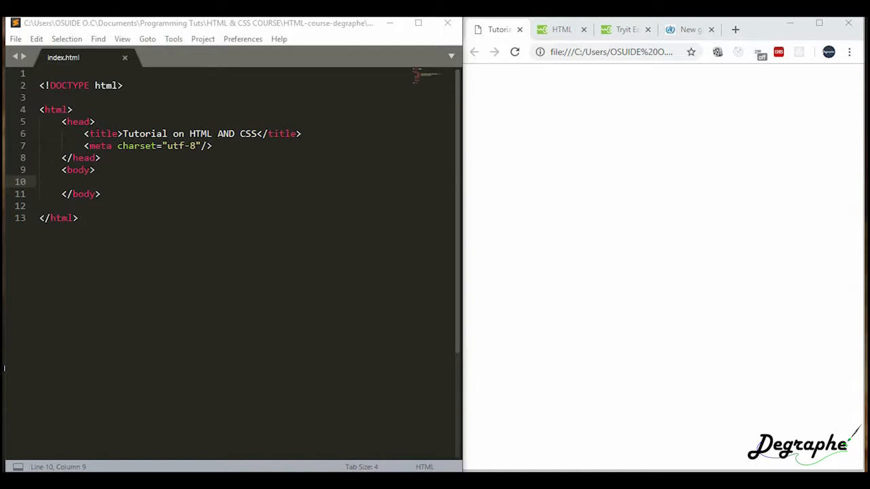
Position the insertion point on the empty line inside the body element
click(95, 170)
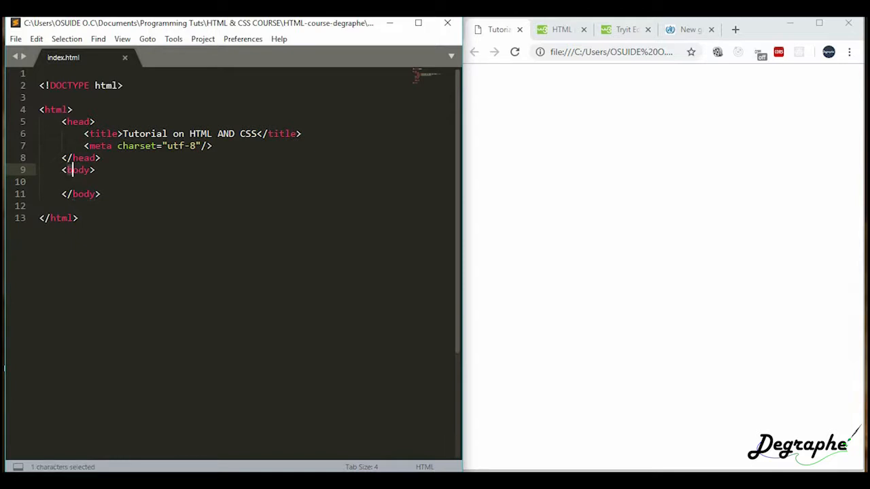
double_click(79, 170)
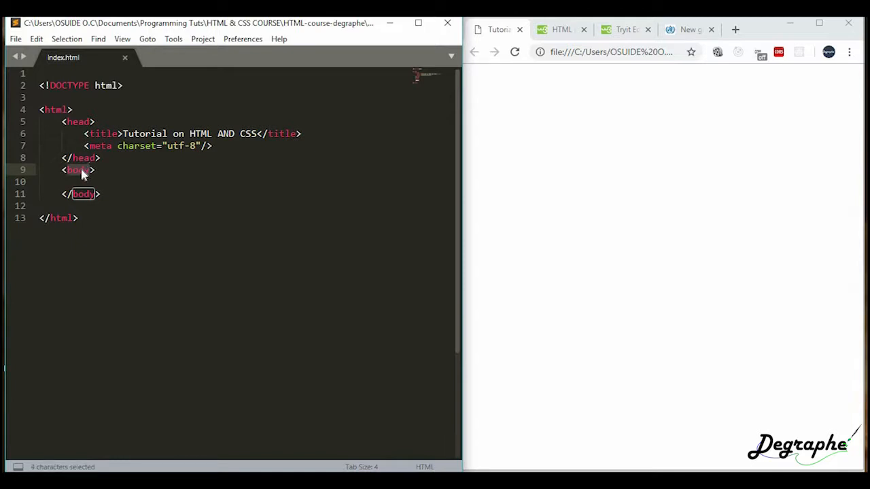
click(79, 170)
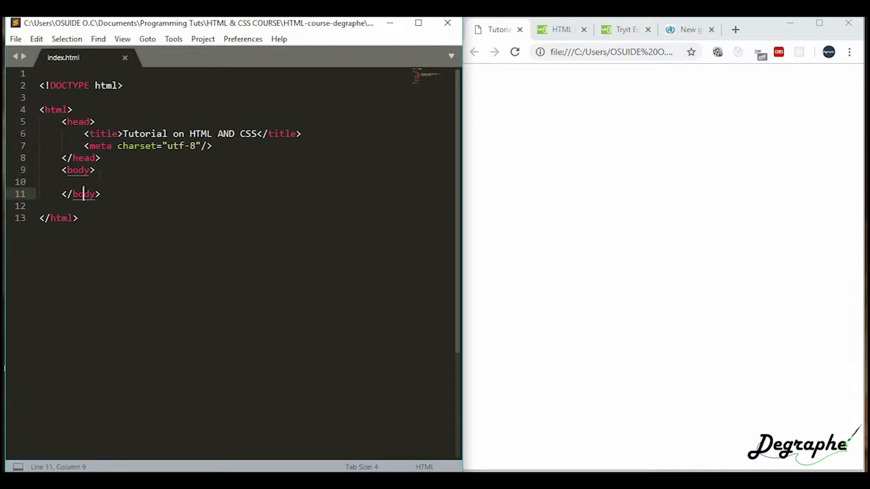
click(82, 182)
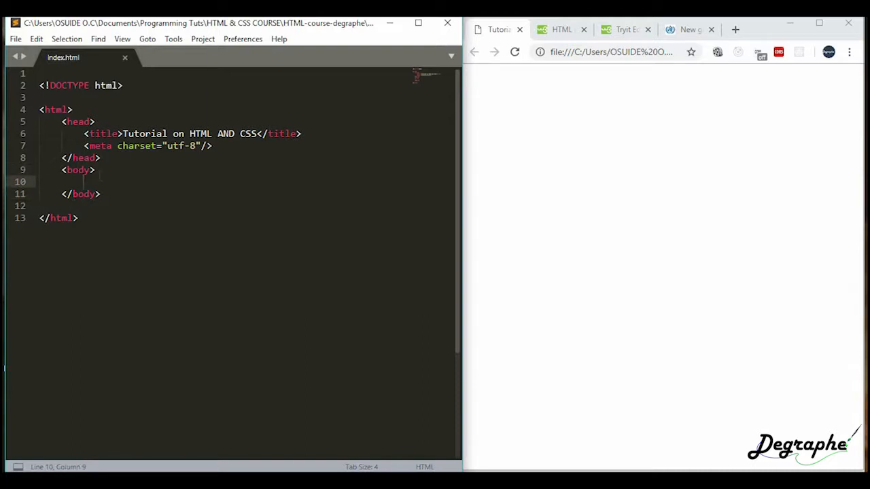
Add h1 'Hey there I am clement', h2 'i love pizza', and a form with a text input
text(<h1></h1>)
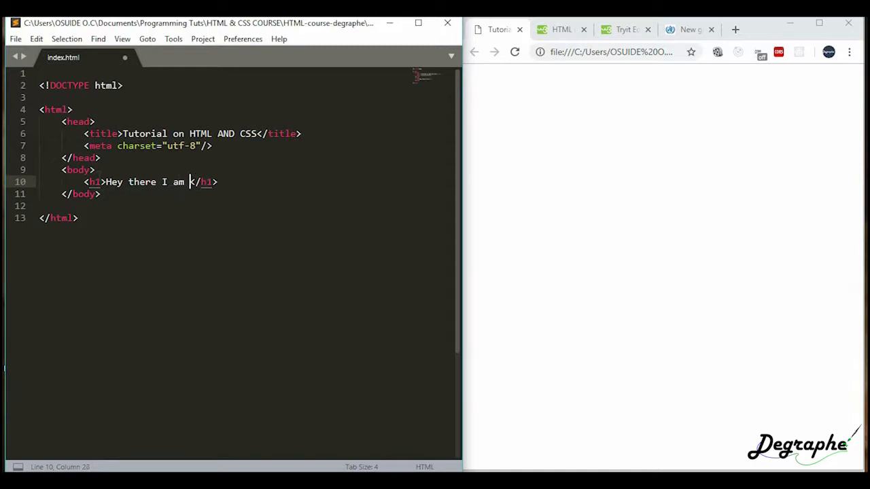
text(clement)
text(<h2></h2>)
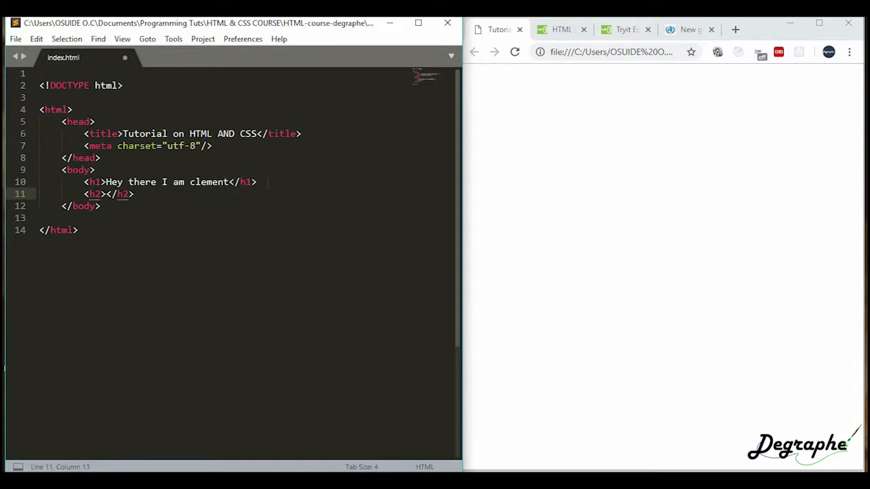
text(i love pizza)
text(<form action=""></form>)
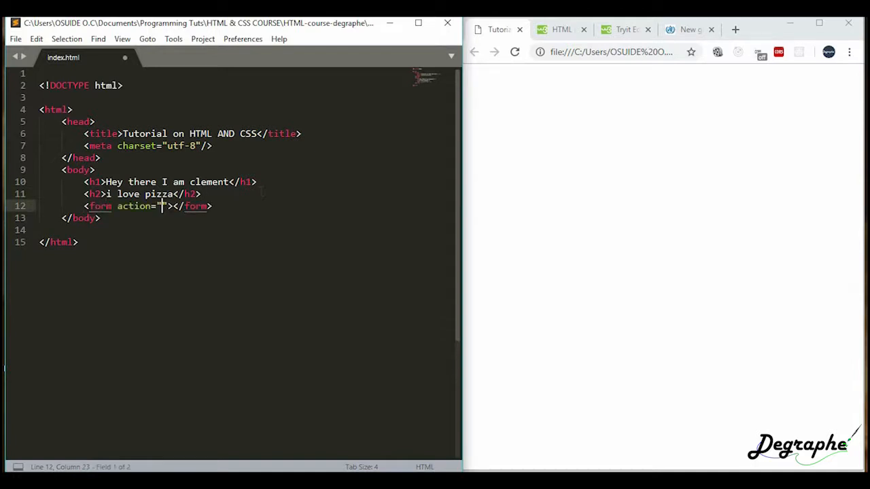
key(Enter)
text(<input type="text">)
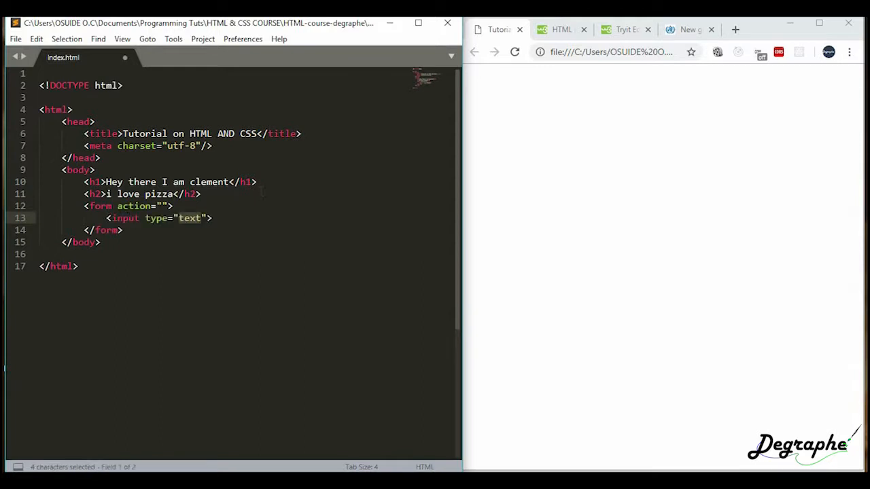
key(Return)
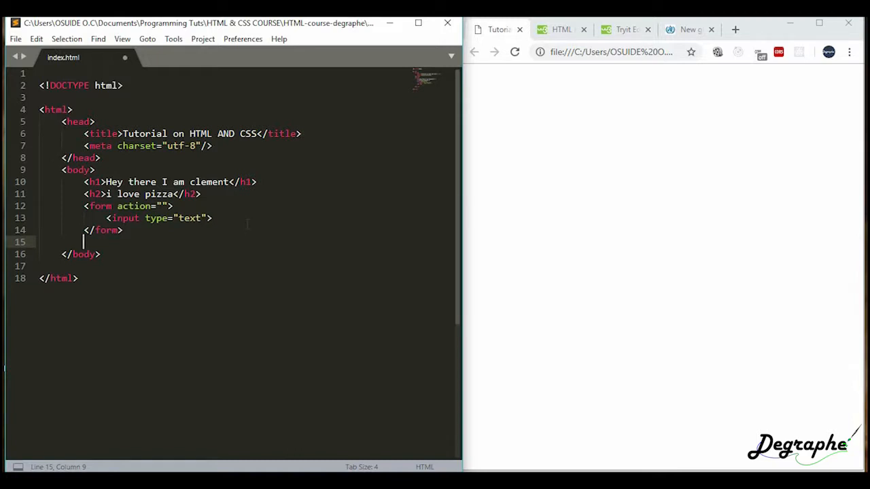
Add a div below the form holding an empty h1 and an empty p on separate lines
text(<div><)
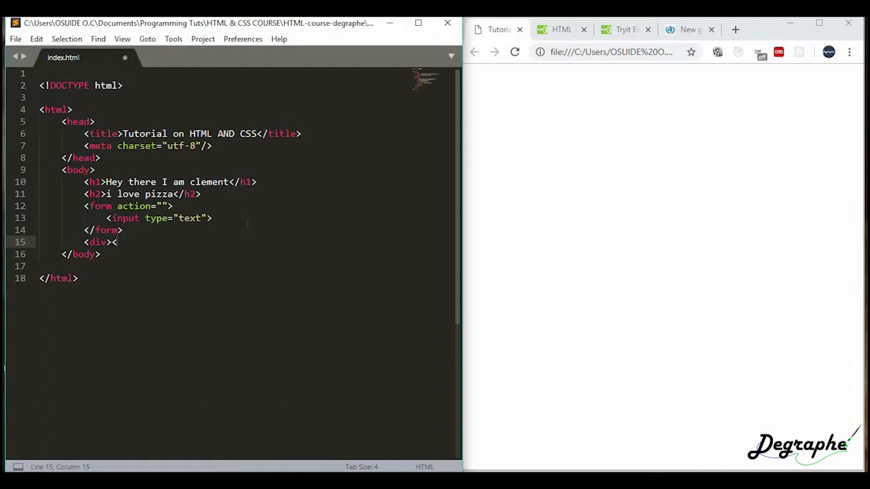
text(/div>)
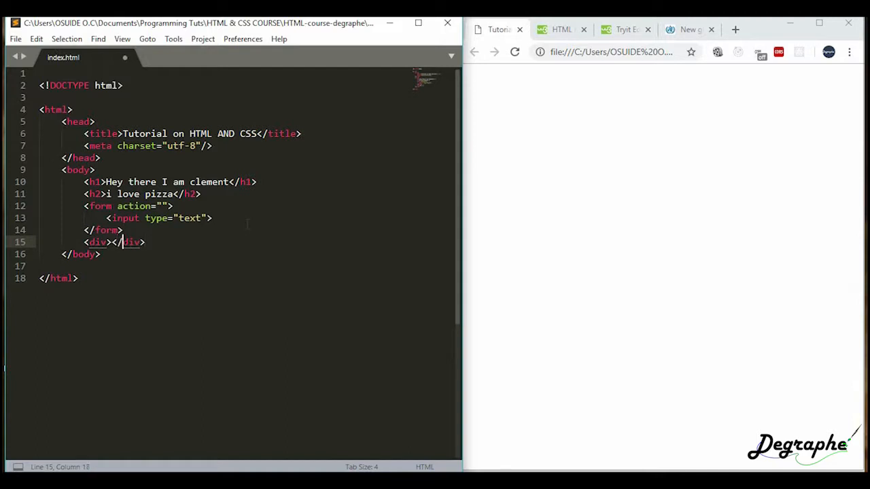
click(114, 242)
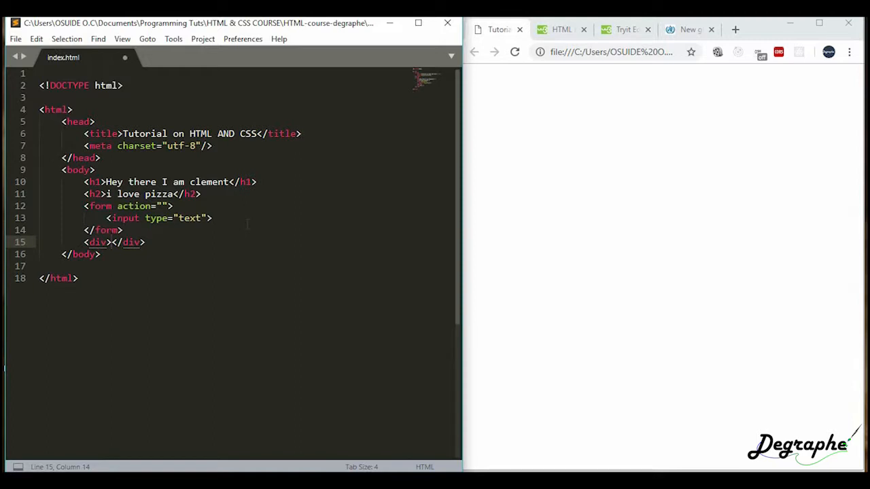
key(Enter)
text(<h1></h1>)
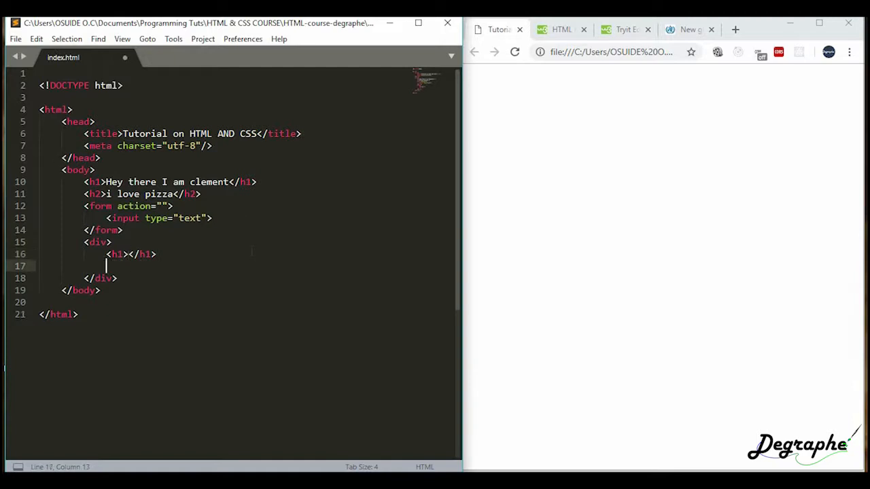
text(<p></p>)
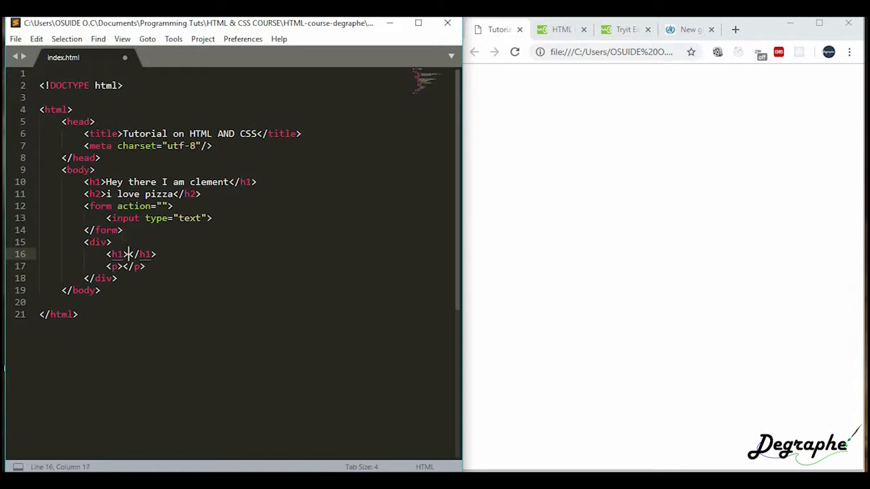
Delete the old heading, subheading and form lines from the body
drag(125, 254, 61, 182)
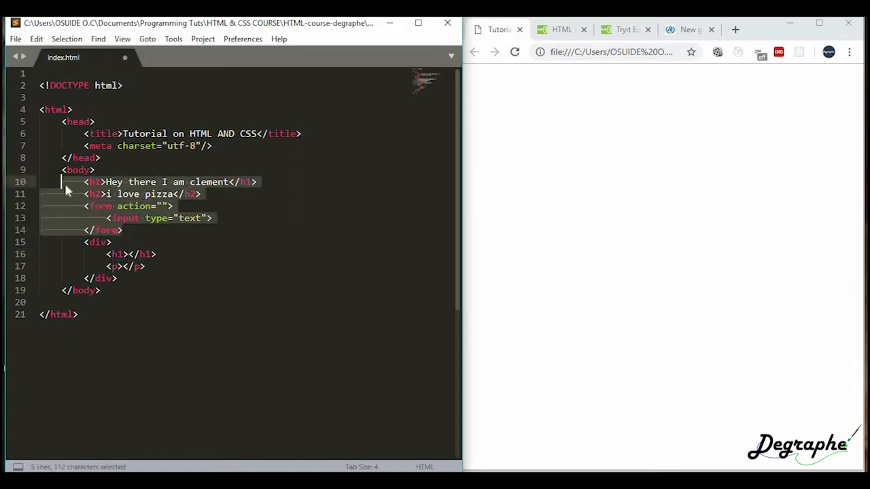
key(Delete)
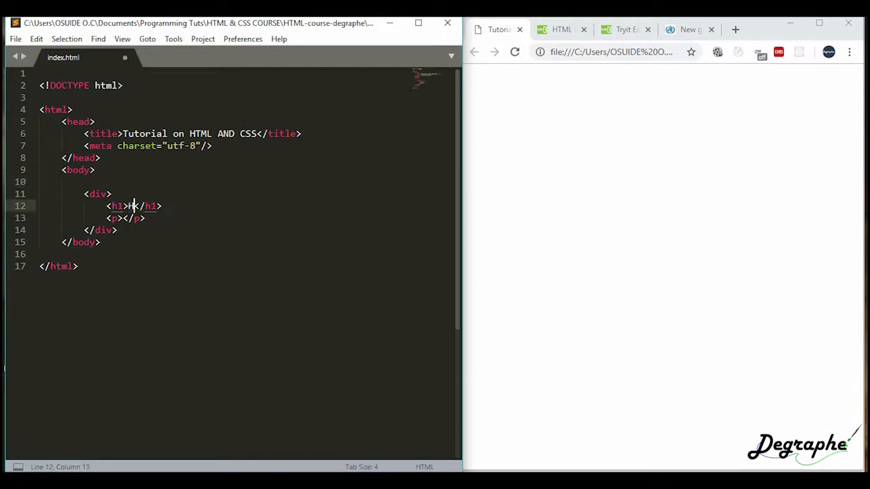
Fill the div's h1 with 'Hey there guys' and p with 'I love Pizza', then save
text(Hey there guys)
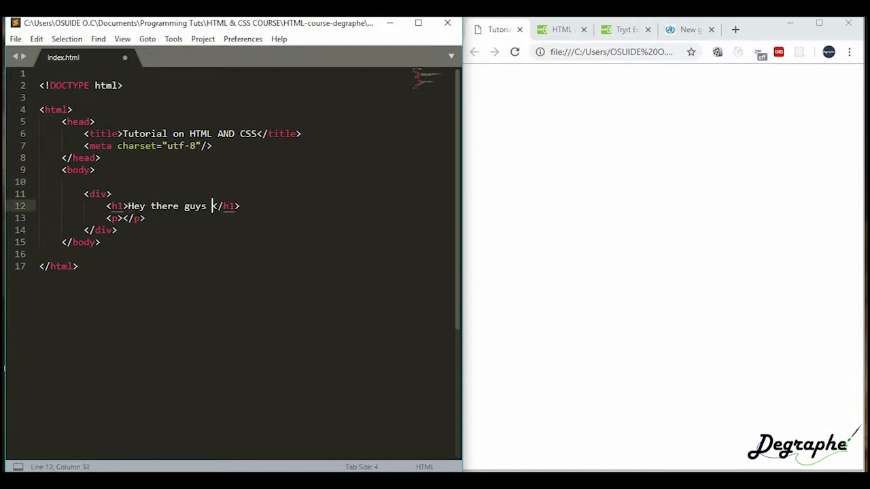
click(129, 218)
text(I love )
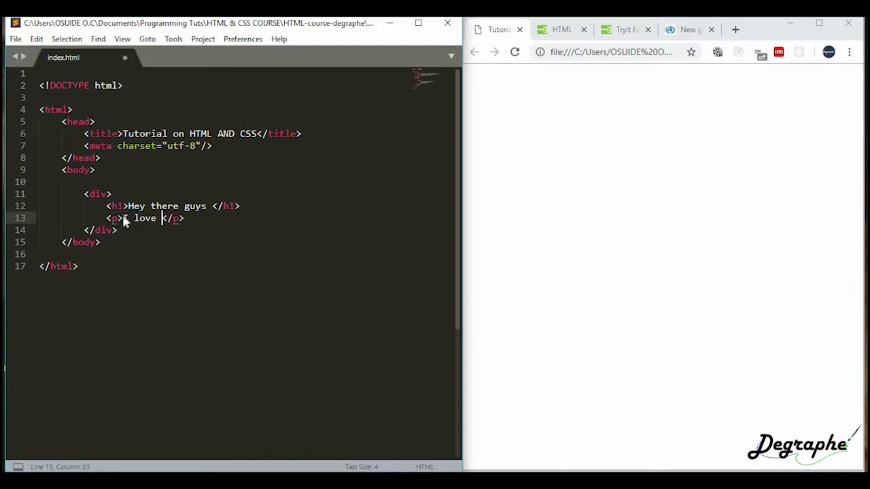
text(Pizza)
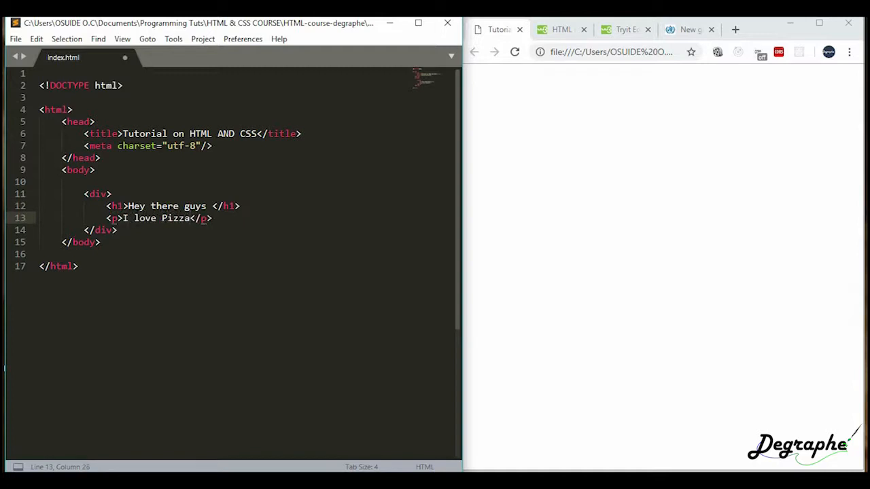
key(ctrl+s)
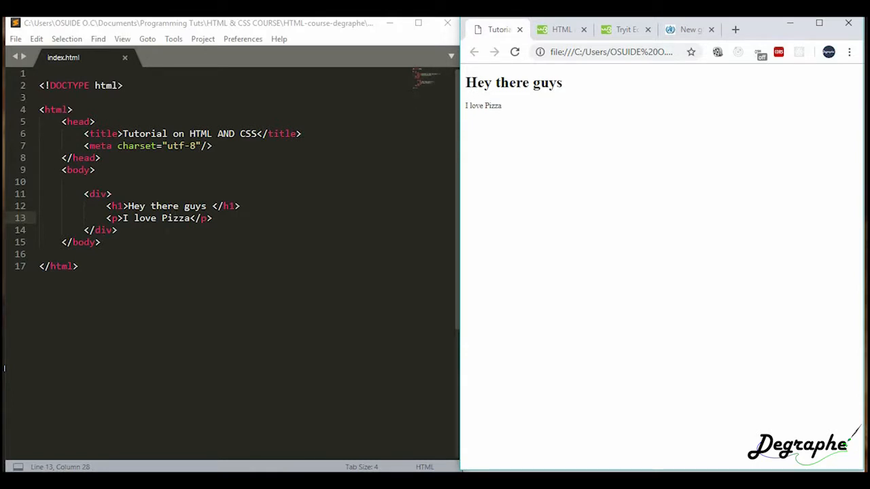
Return to Sublime Text with the insertion point below the div for more markup
click(117, 230)
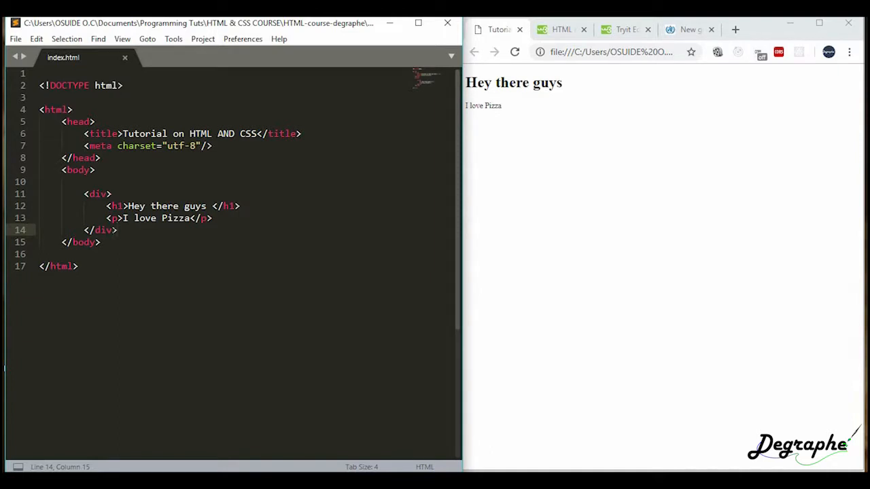
click(116, 230)
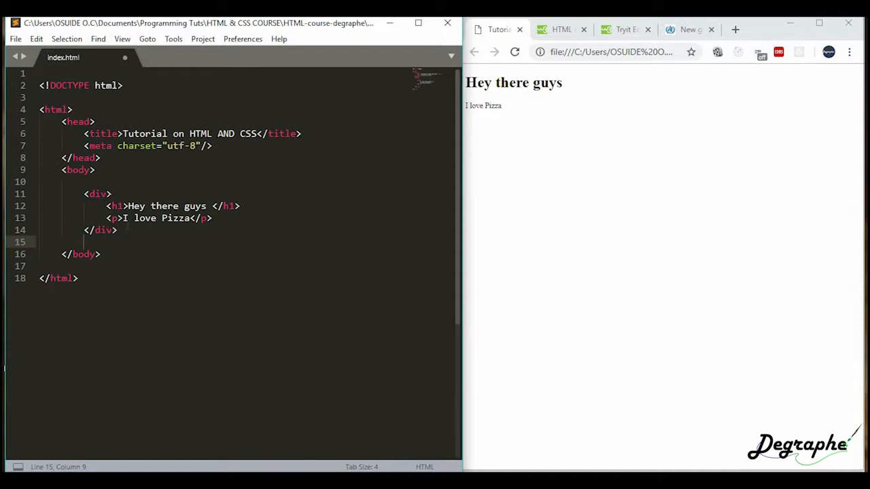
Add a header element with h1 'Welcome to my home page'
text(<)
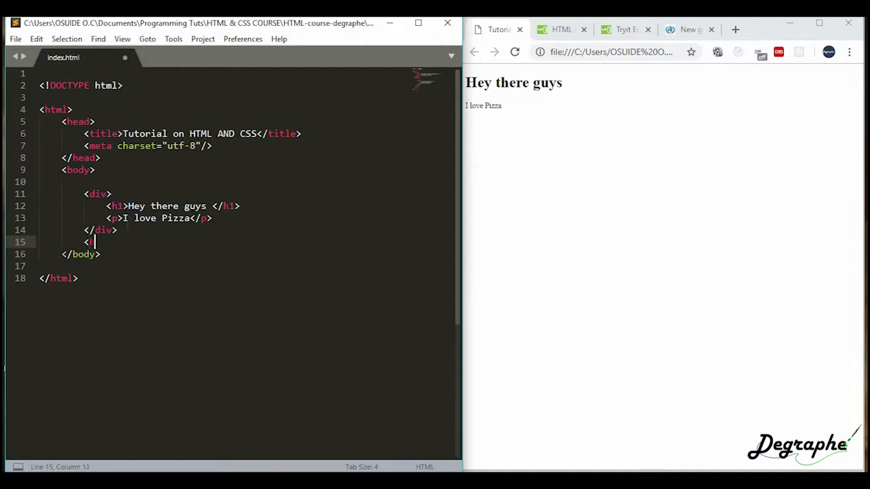
text(header>)
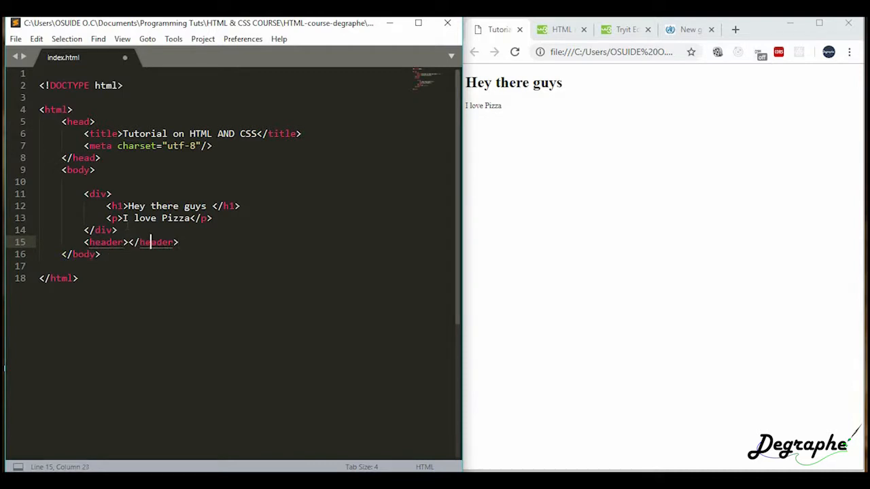
key(enter)
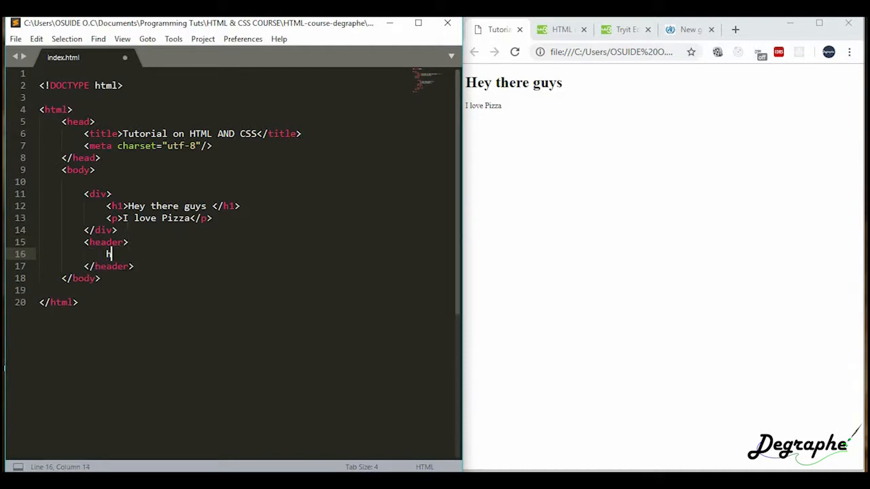
text(<h1>Welcome</h1>)
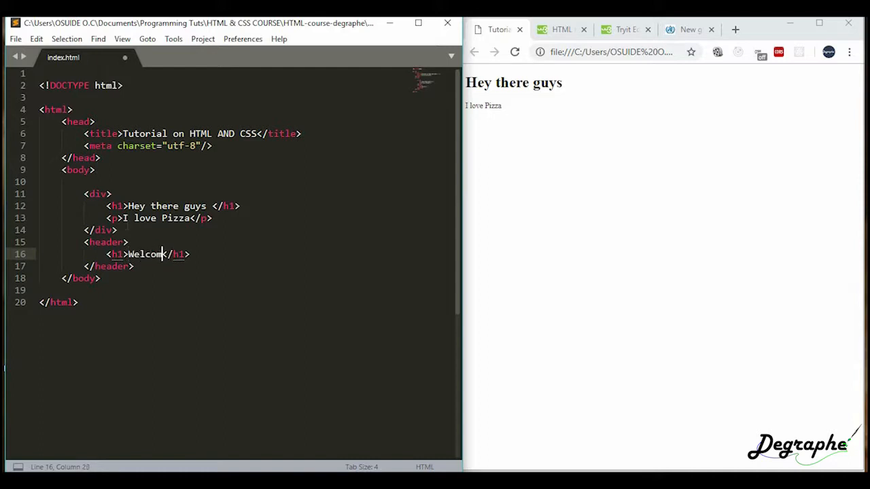
text(to my)
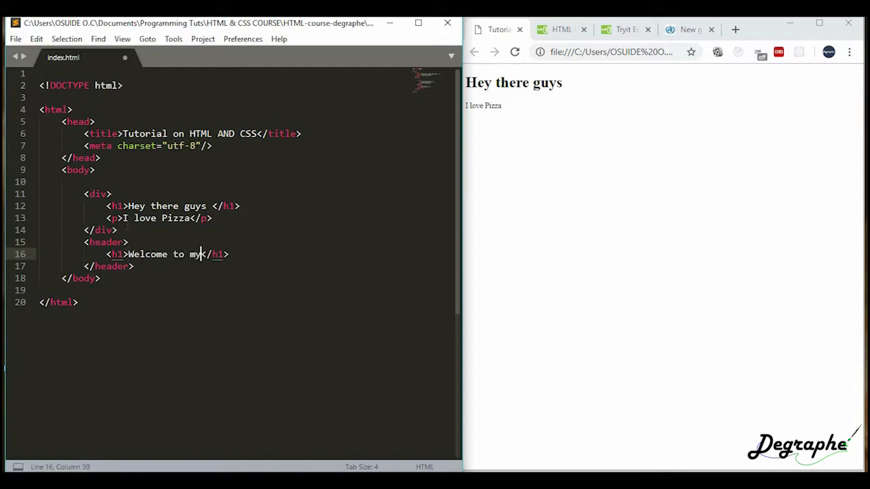
text(home pa)
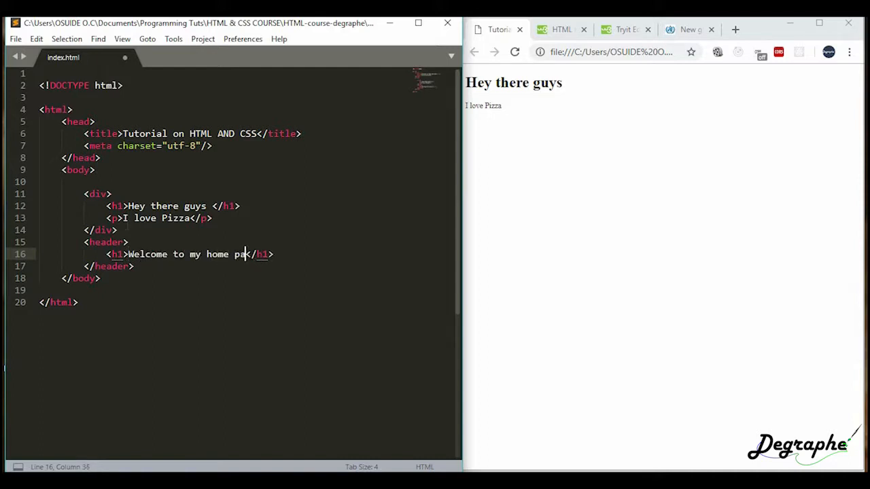
Add h2 'We do awesome stuff' below the welcome heading inside the header
key(Enter)
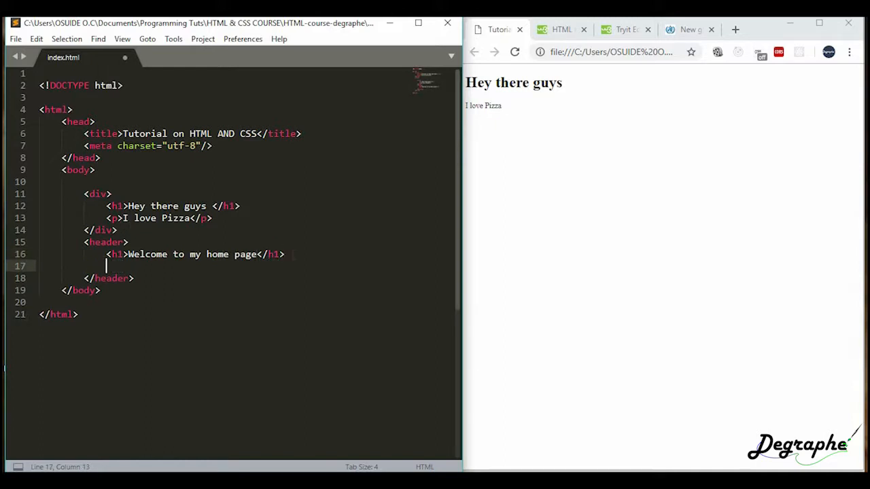
text(<h2>We do</h2>)
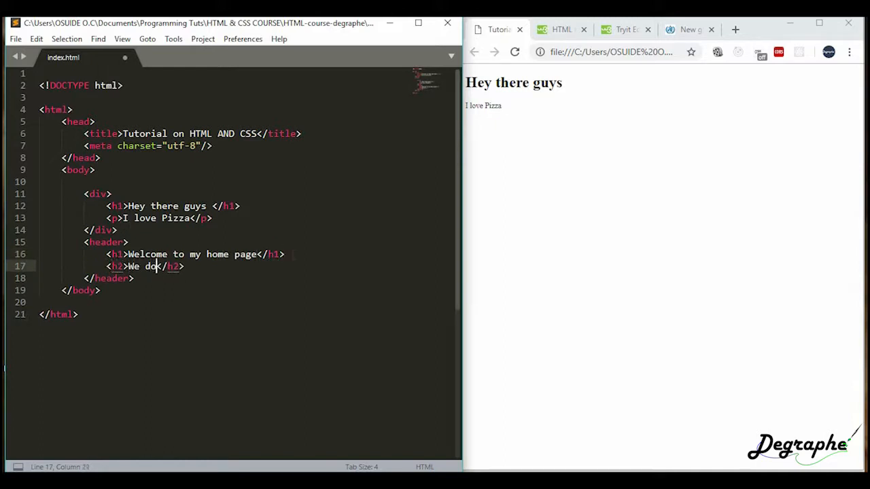
text(awesome)
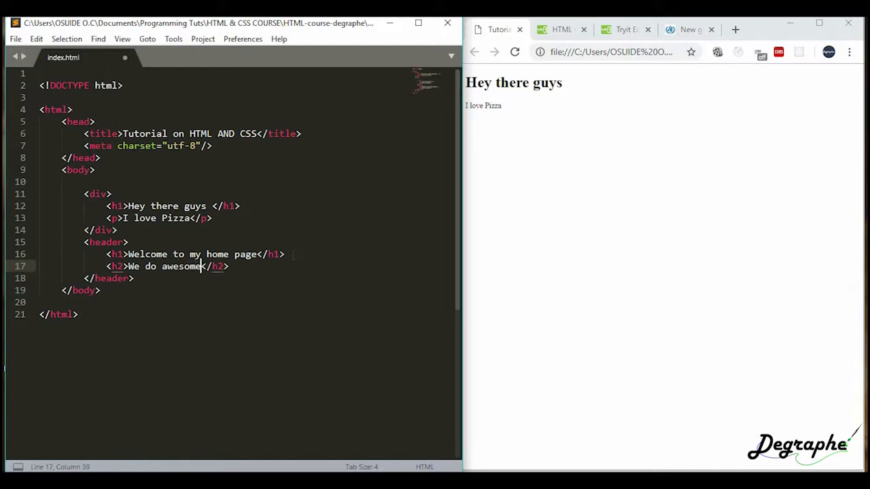
text(stuff)
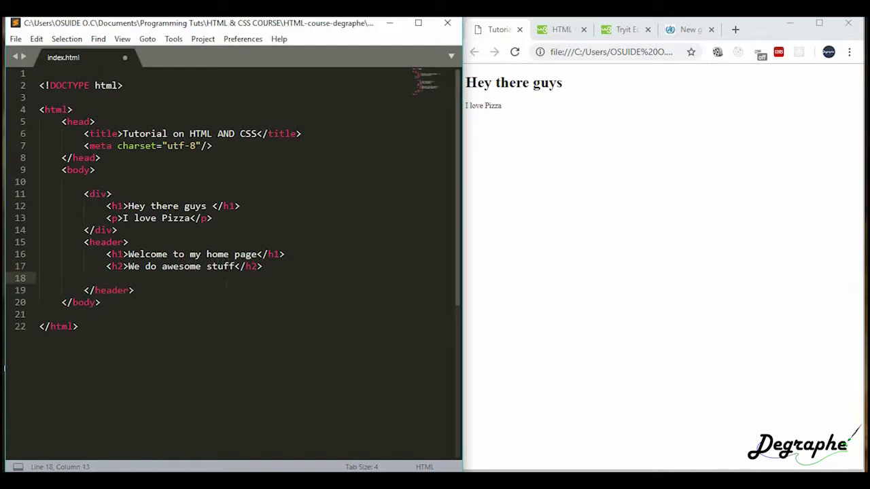
Add a section with id "the works section" after the header
key(enter)
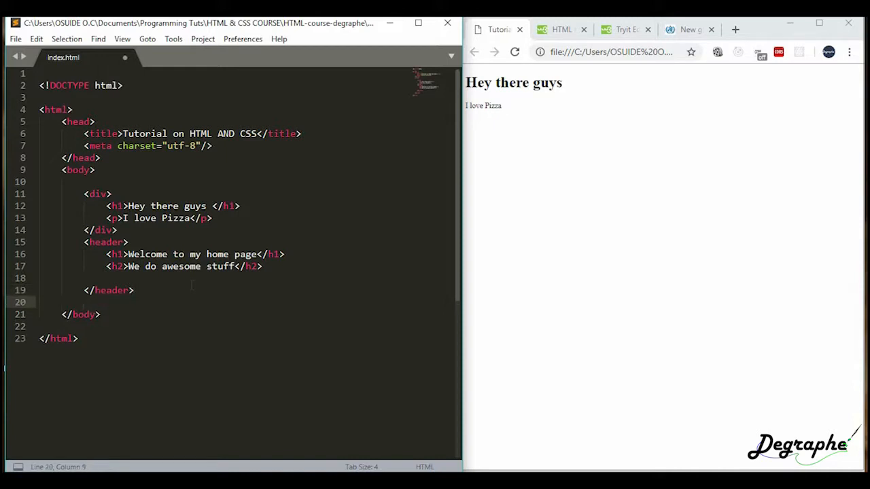
text(<)
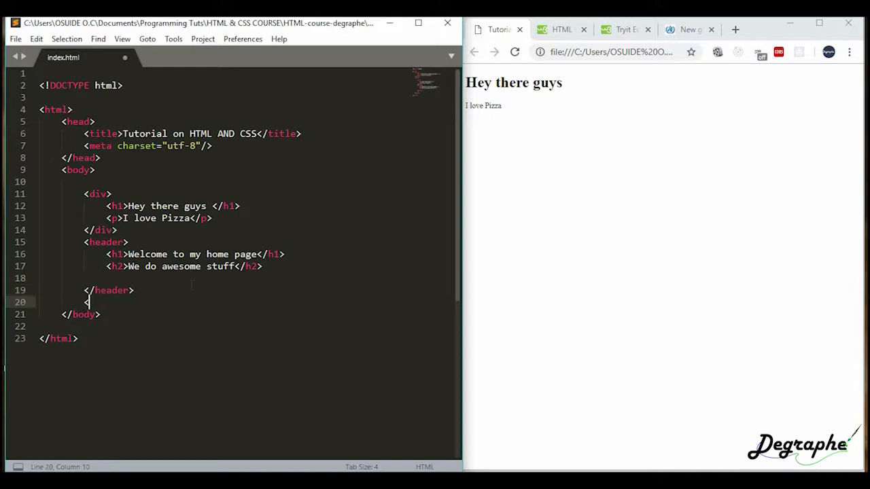
text(<section>)
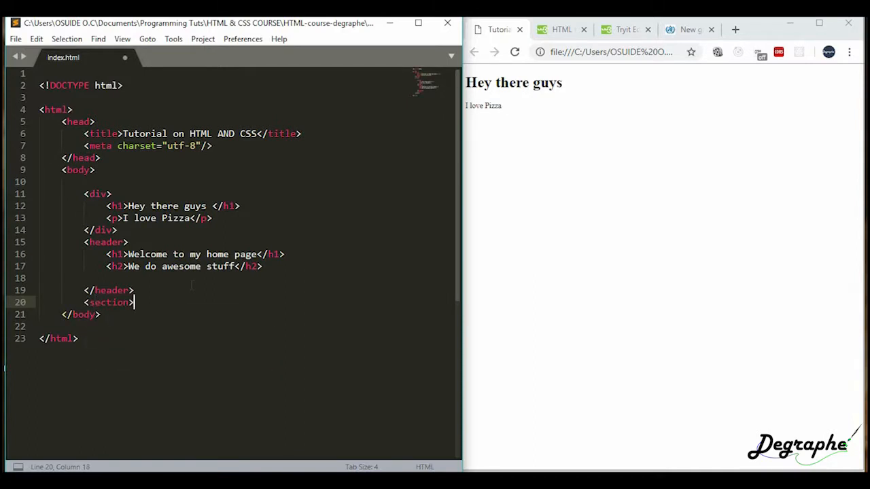
text(</section>)
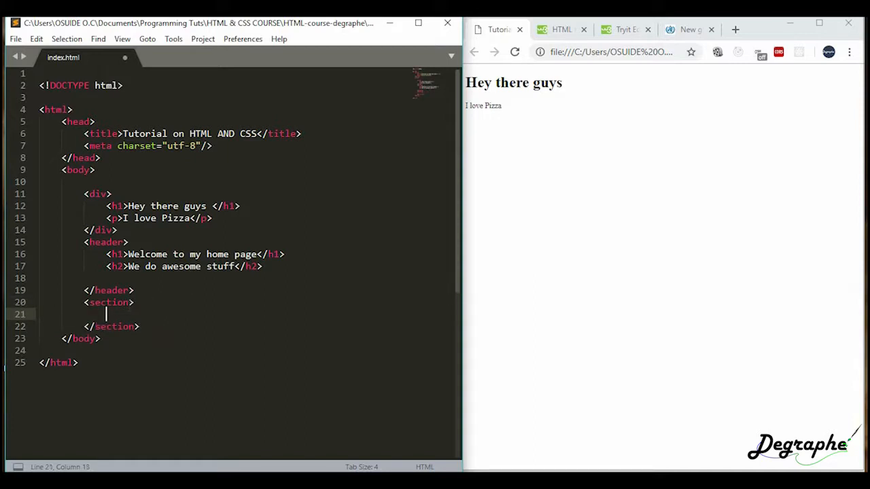
text(id=)
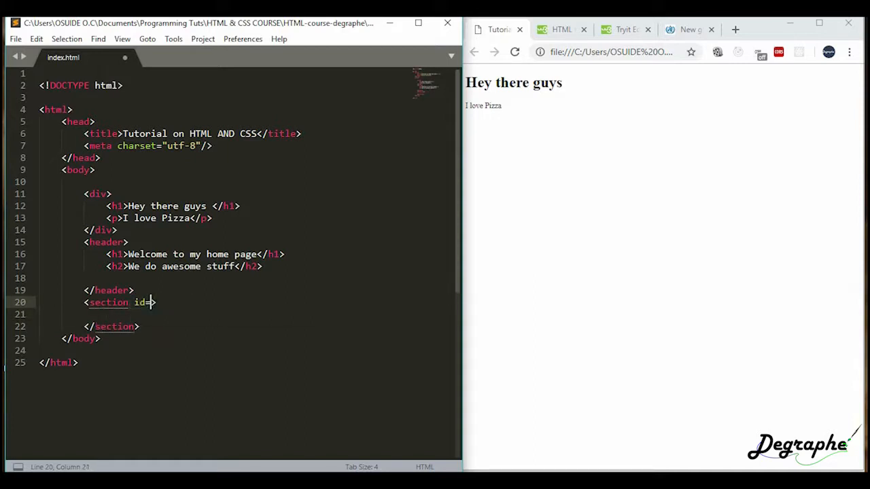
text("")
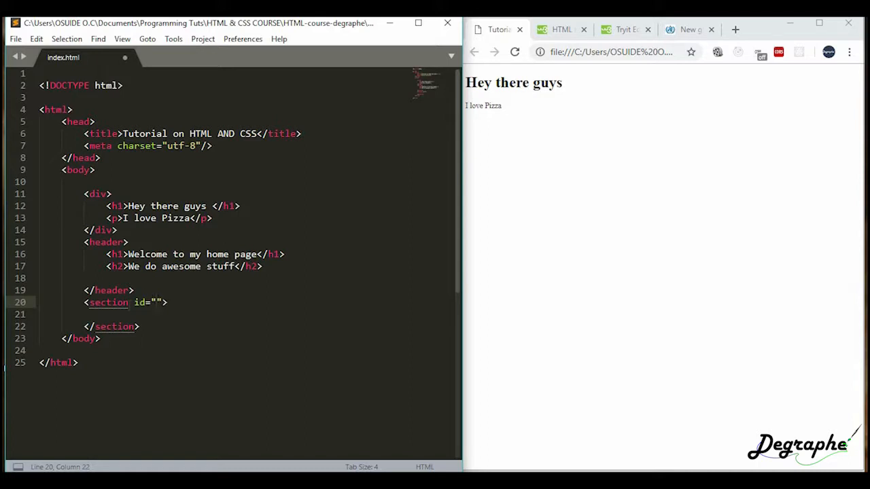
text(the)
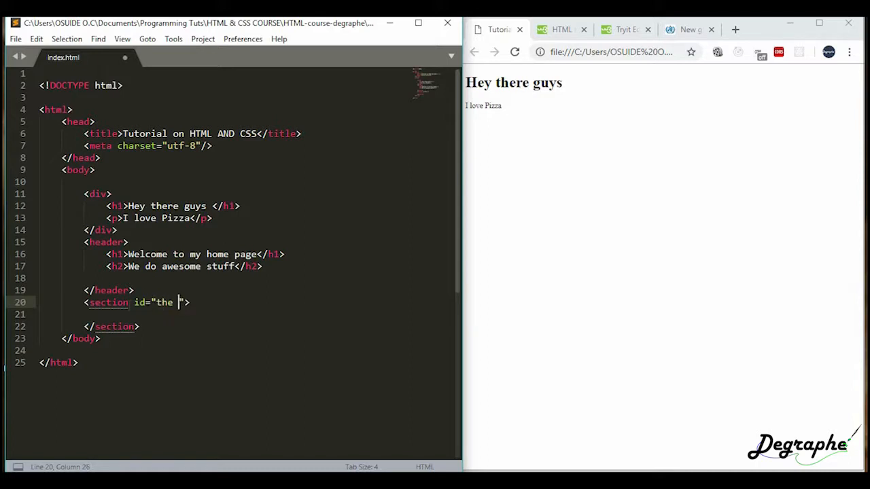
text(works section)
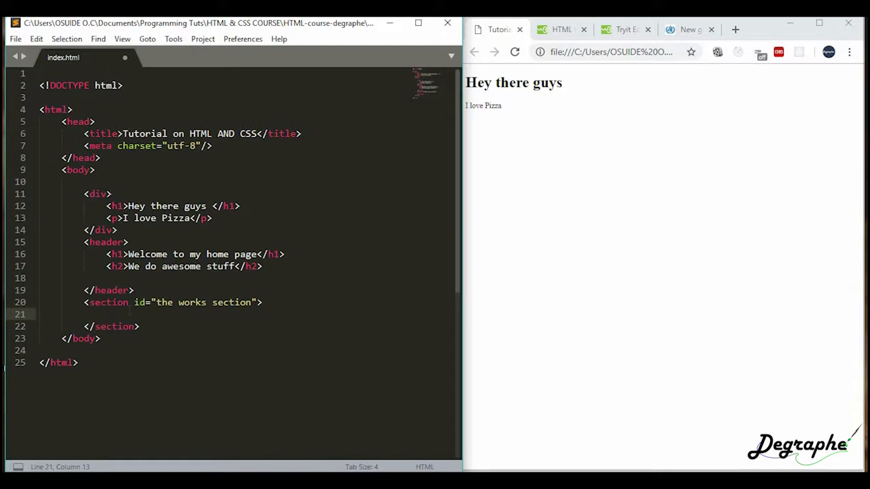
Give the section an h1 'We help kids be better at school' and save the page
text(<h1>We he</h1>)
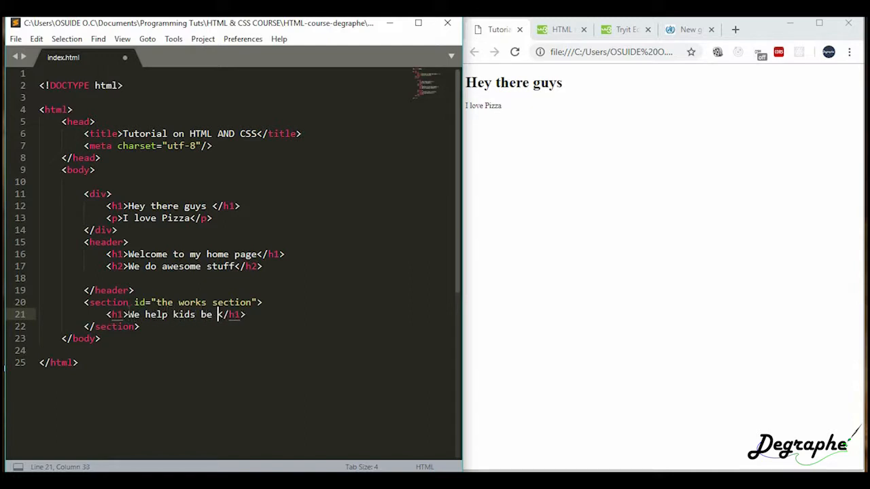
text(better)
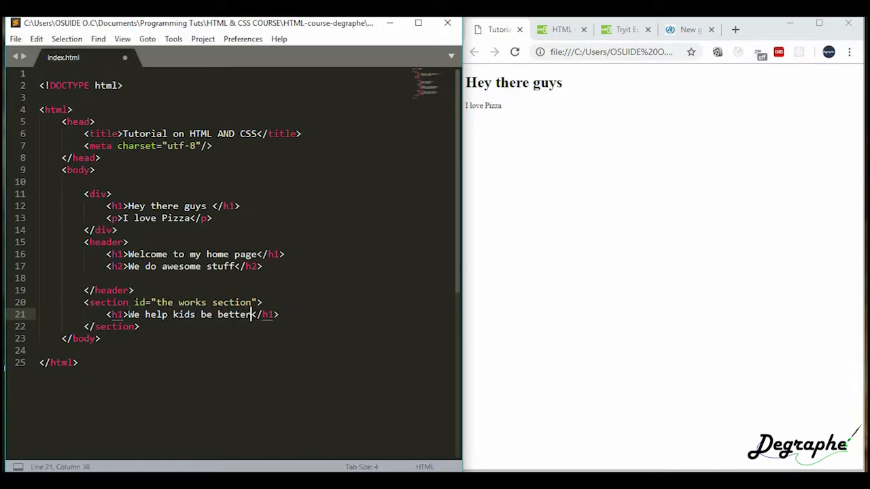
text(at school)
text(<img src="" alt="">)
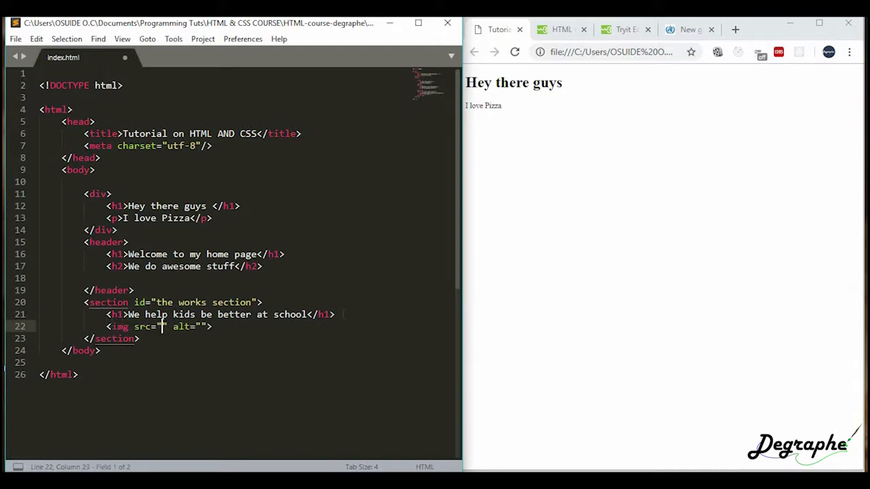
key(BackSpace)
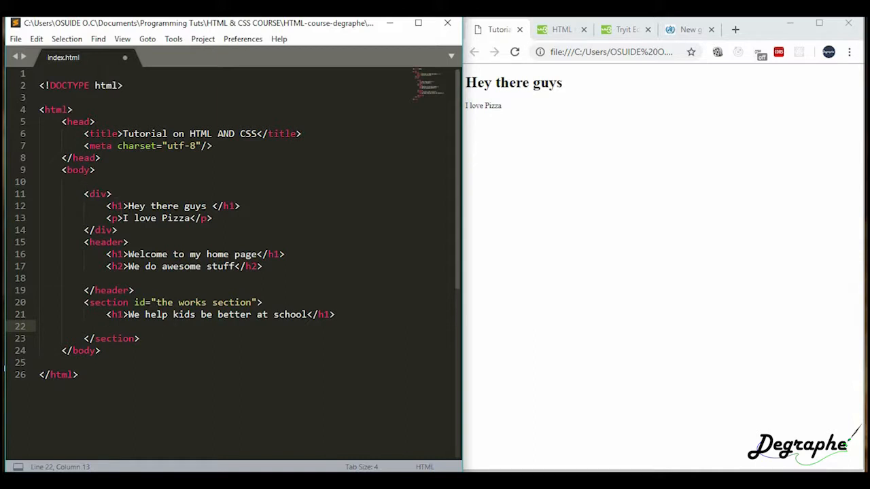
click(162, 339)
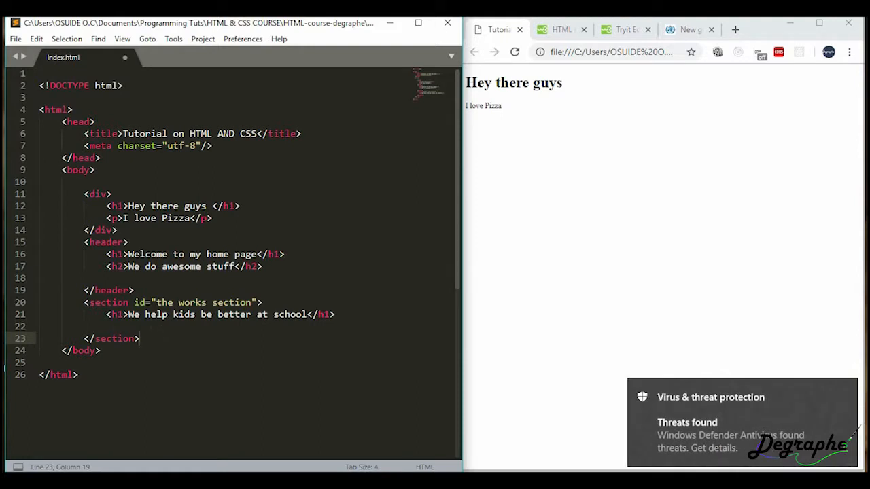
click(106, 326)
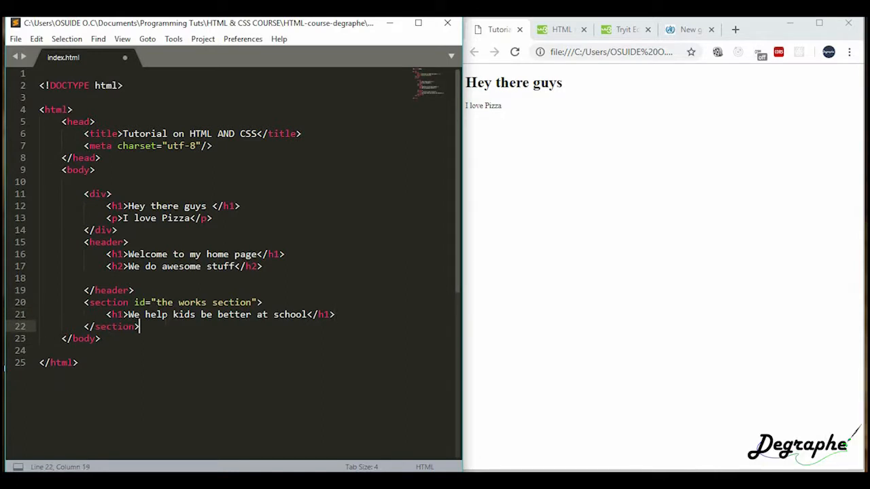
key(ctrl+s)
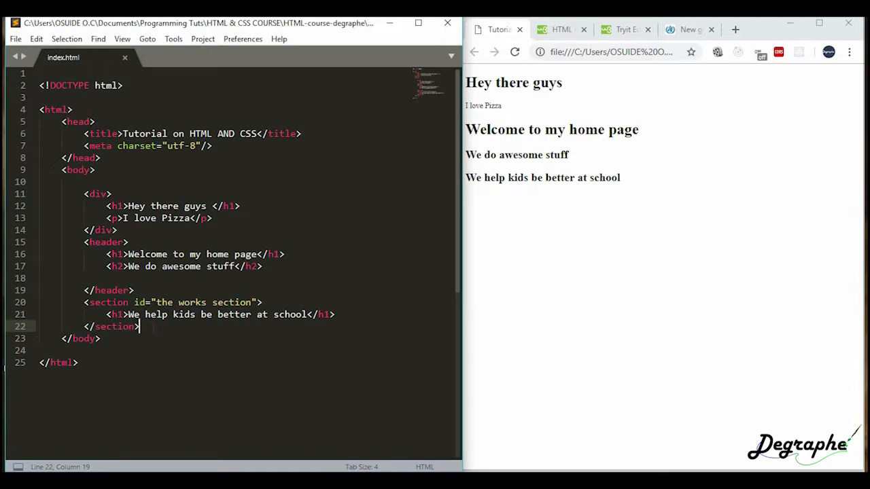
Open blank lines inside and after the section for more content
key(enter)
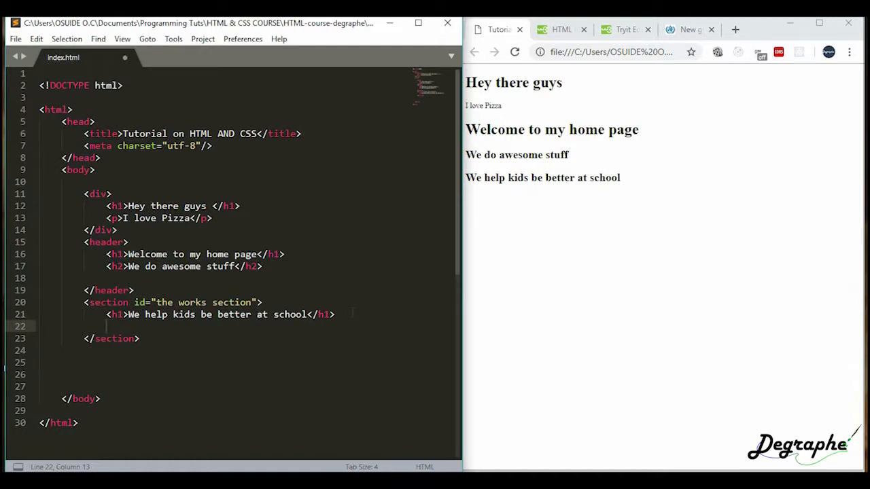
Add a div with class "My fancy art" under the section's h1, followed by another div
text(<div></div>)
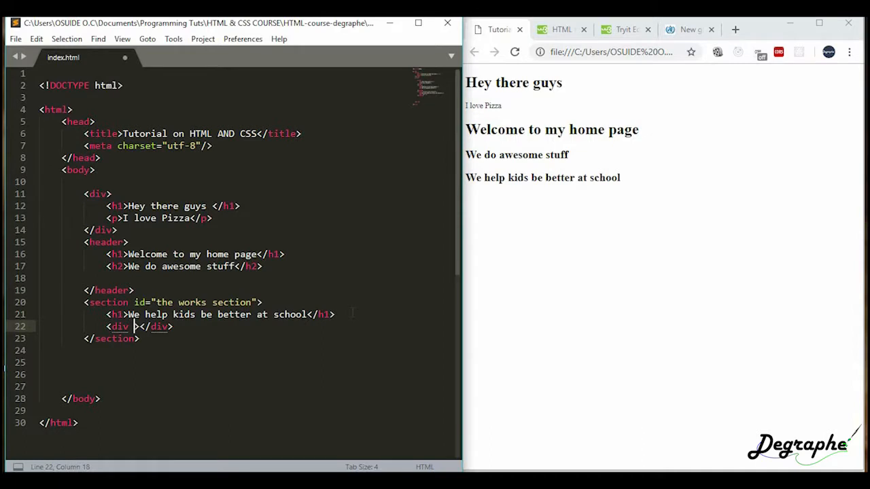
text(class=)
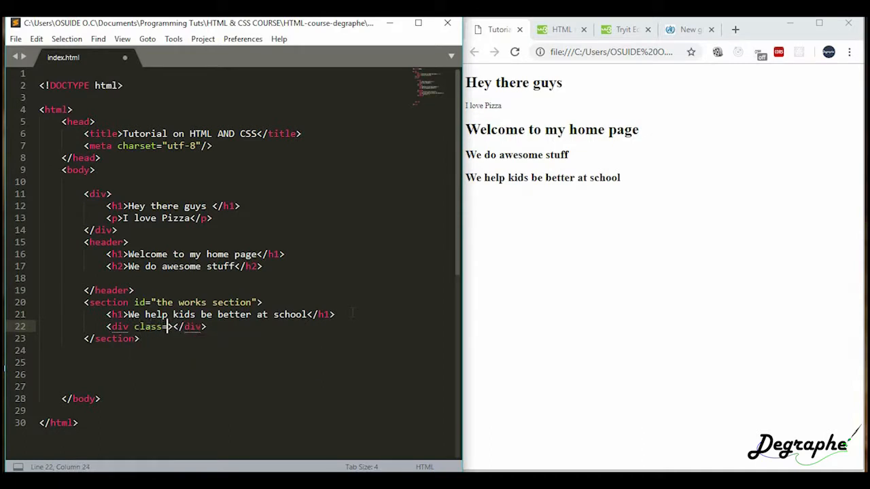
text(")
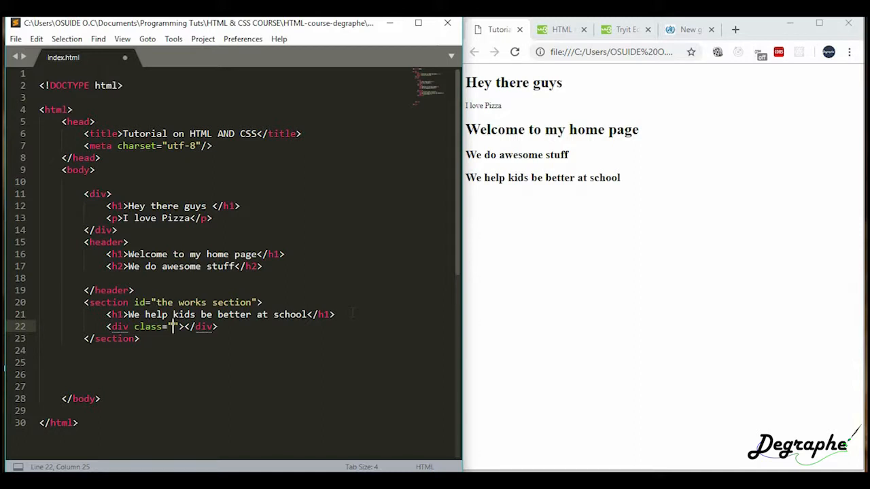
text(My fanc)
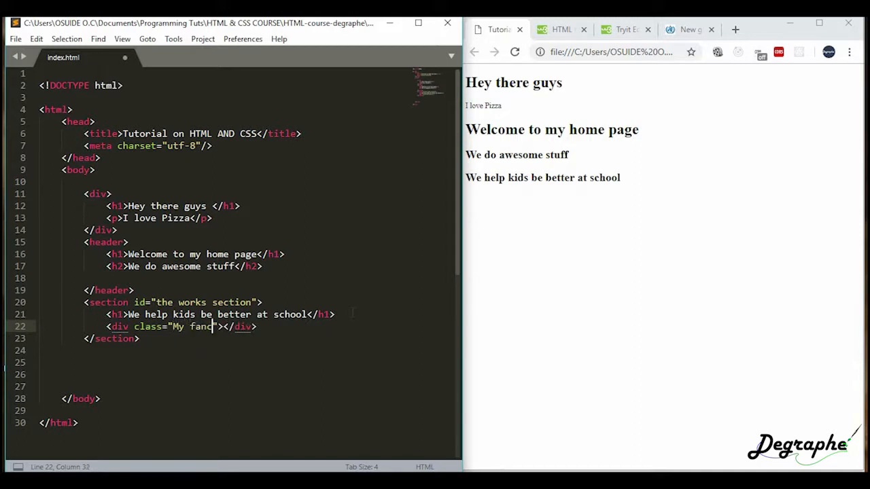
text(y art)
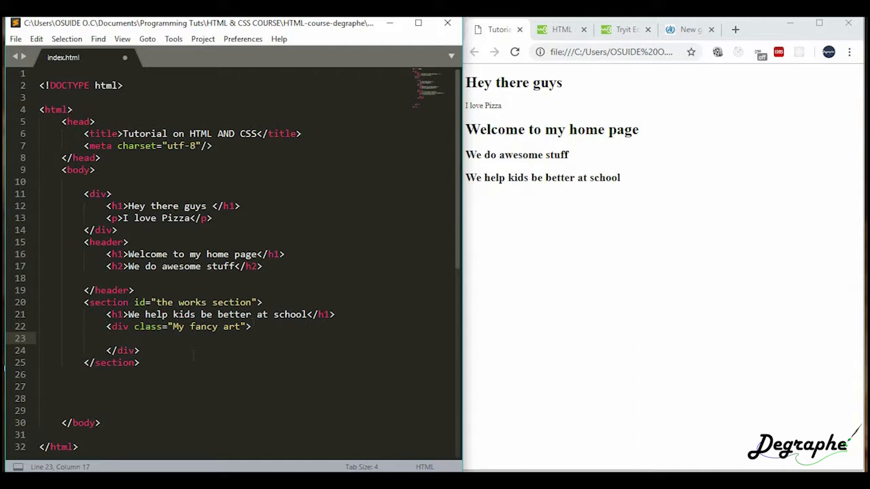
text(<div></div>)
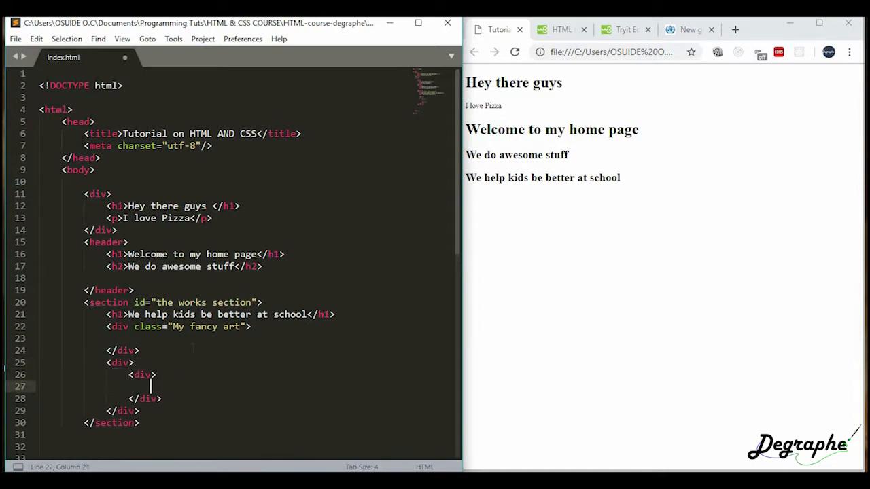
text(<div></div>)
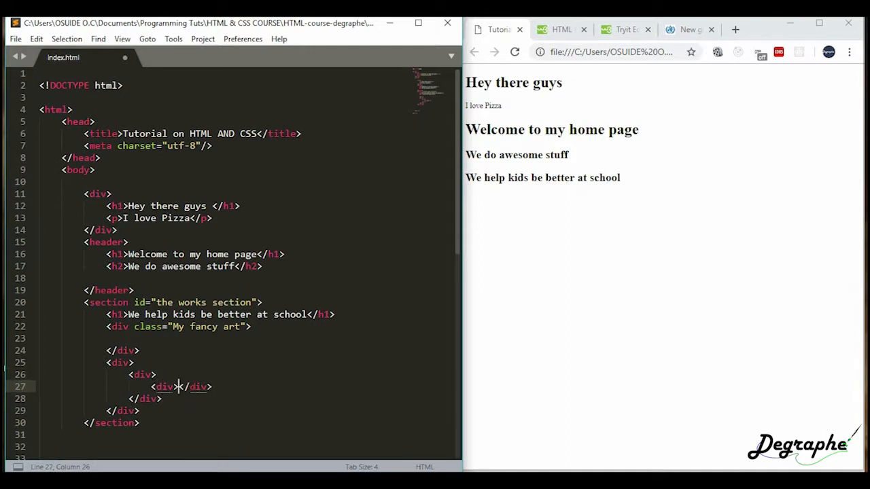
drag(106, 362, 139, 410)
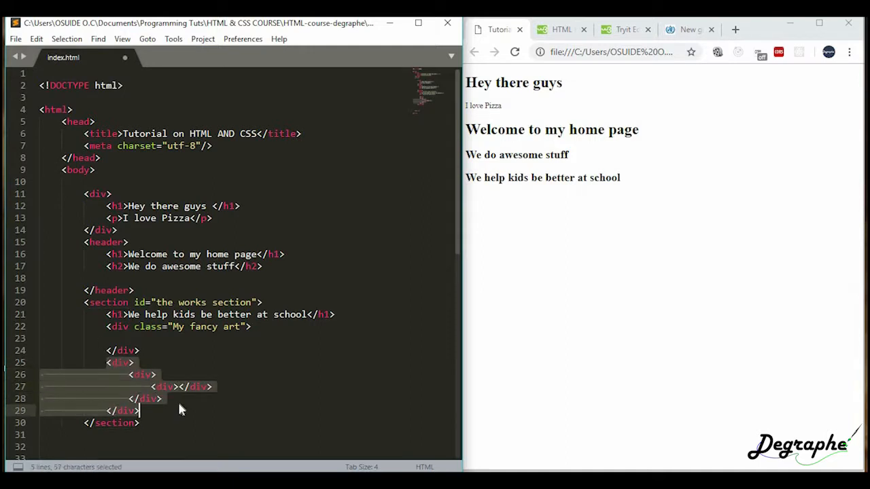
mouse_move(174, 402)
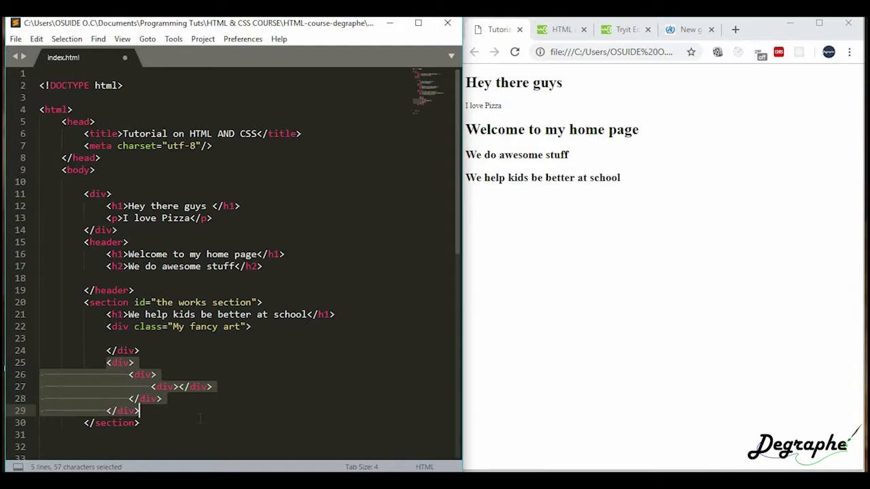
key(Delete)
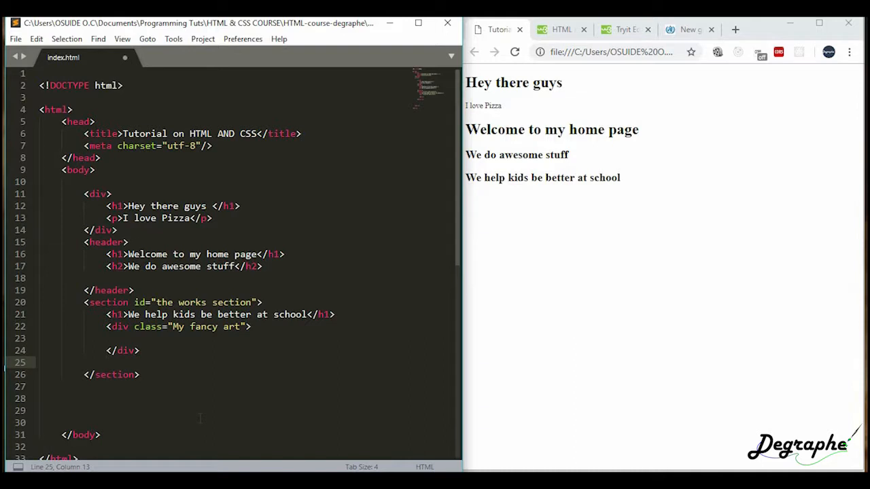
Clear the body down to one empty section and begin an article inside it
click(138, 376)
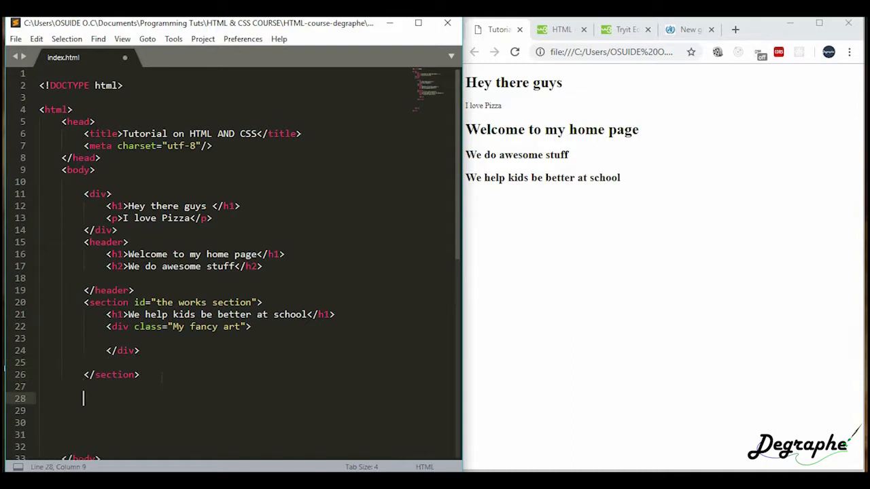
text(artic)
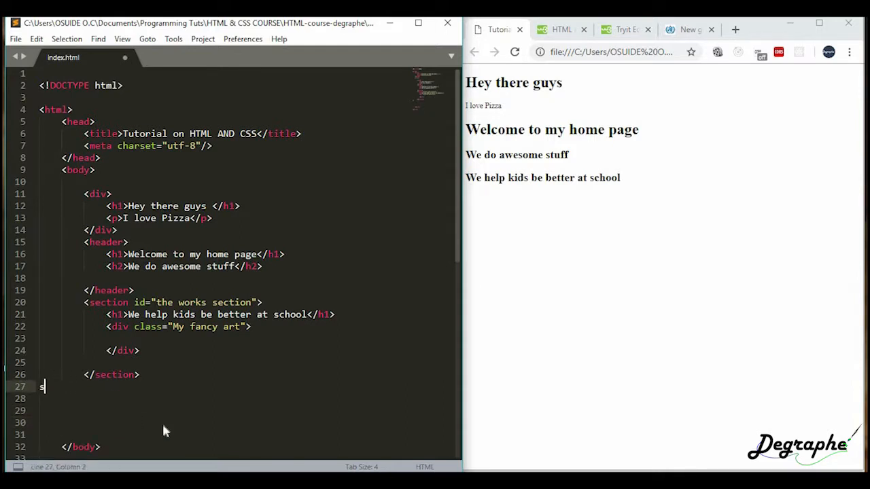
text(e)
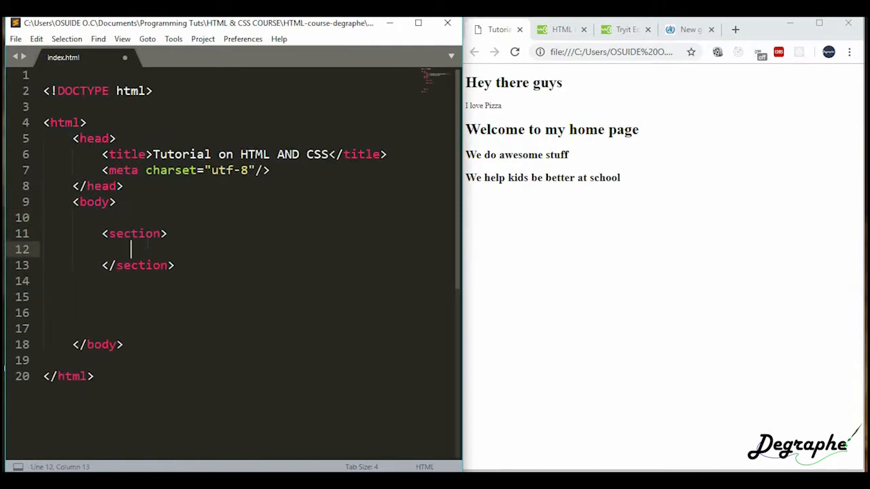
Add an article with h1 'The future of our economy' inside the section
text(article>)
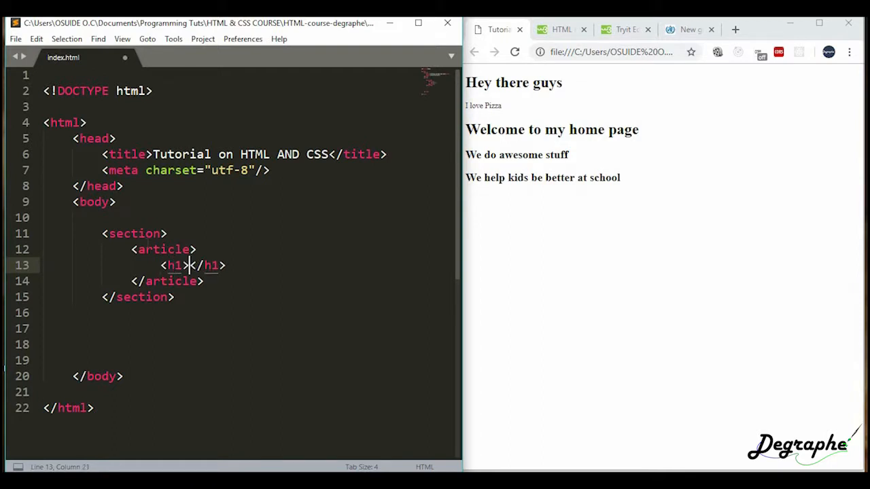
text(The fu)
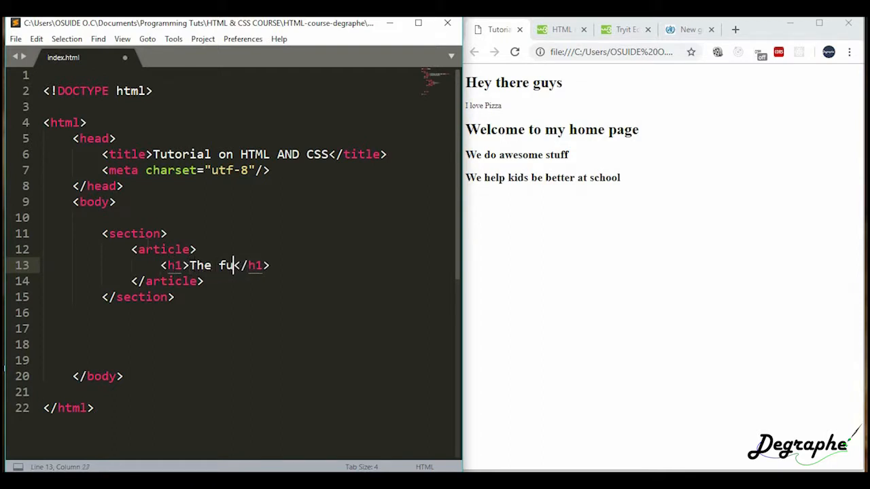
text(ture of our e)
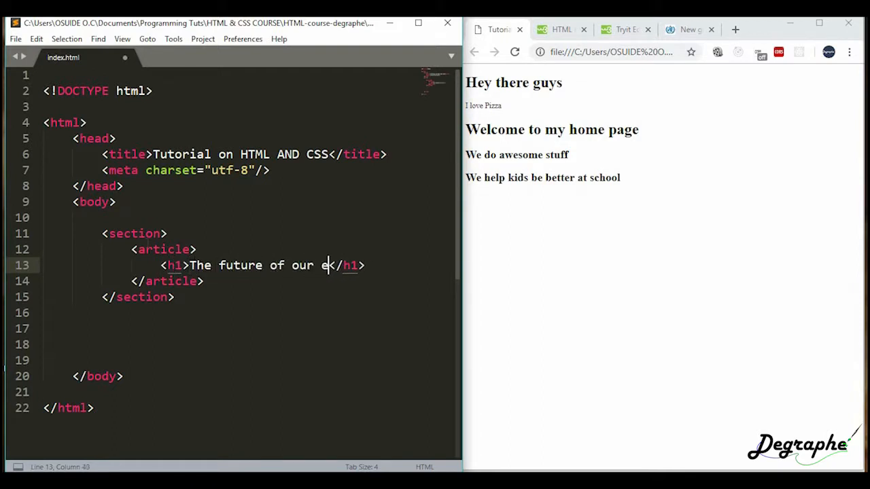
text(conom)
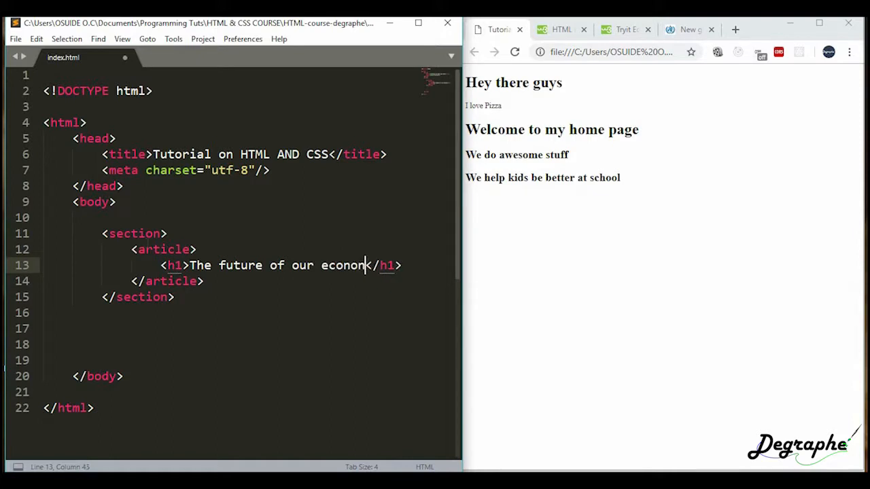
text(y)
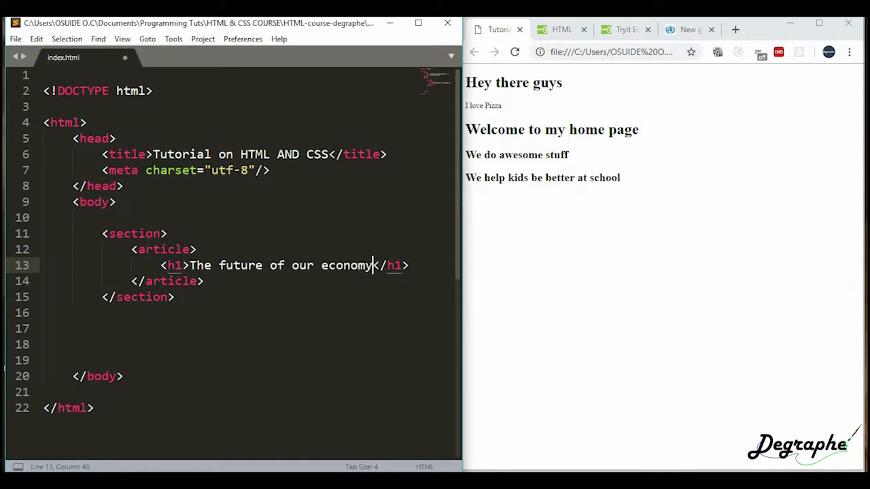
key(Return)
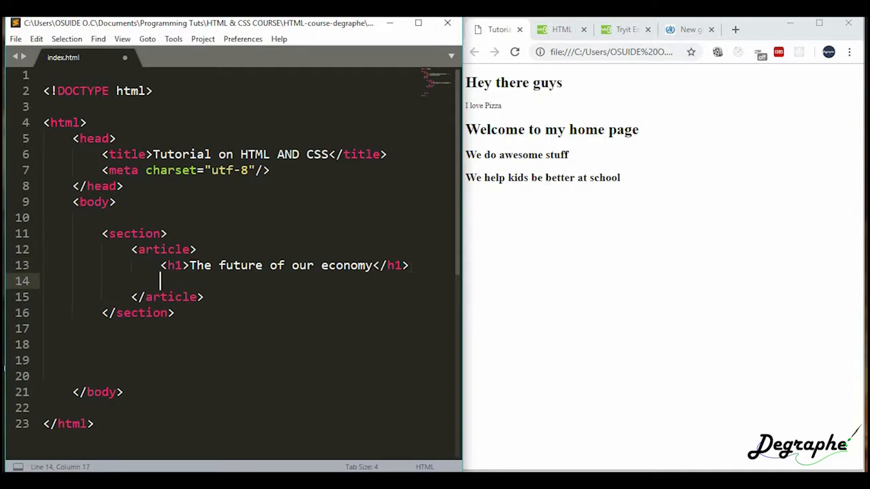
Add two placeholder paragraphs to the article, then start a second article
text(<p></p>)
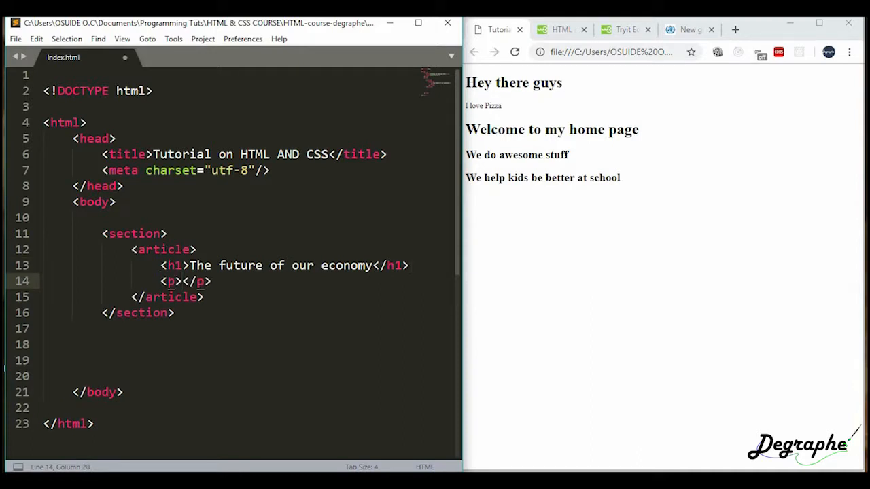
text(lorem ipus)
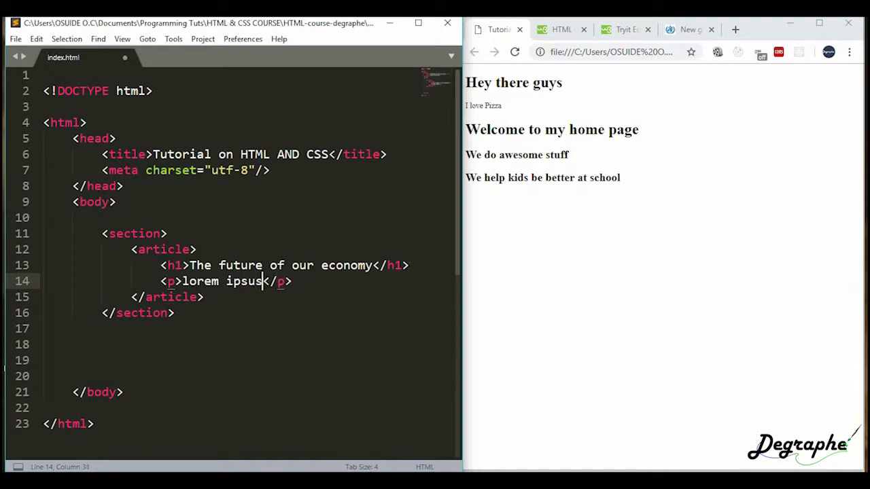
text(dfjk;sdjf;sadff)
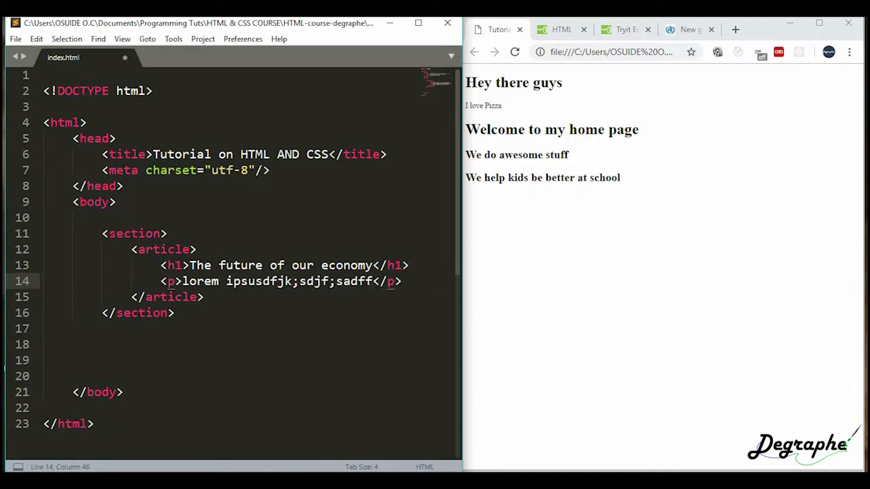
key(Return)
text(<p></p>)
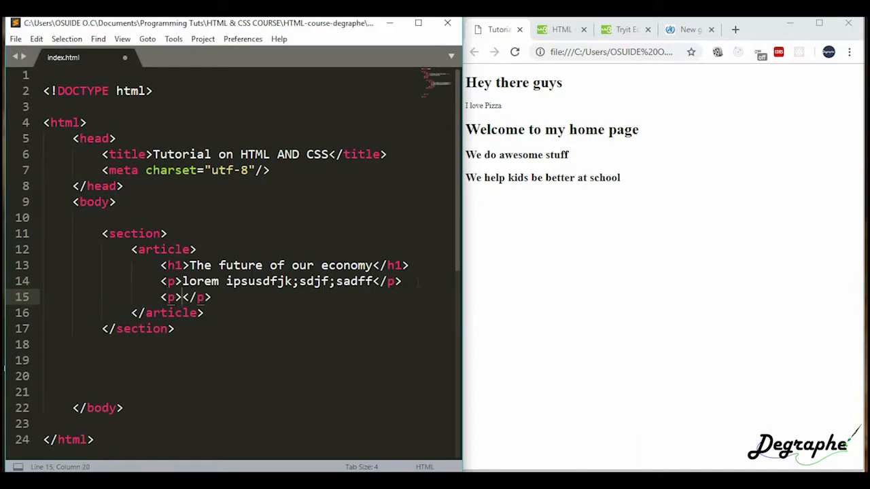
text(I love acorns i think they are a really good fruit)
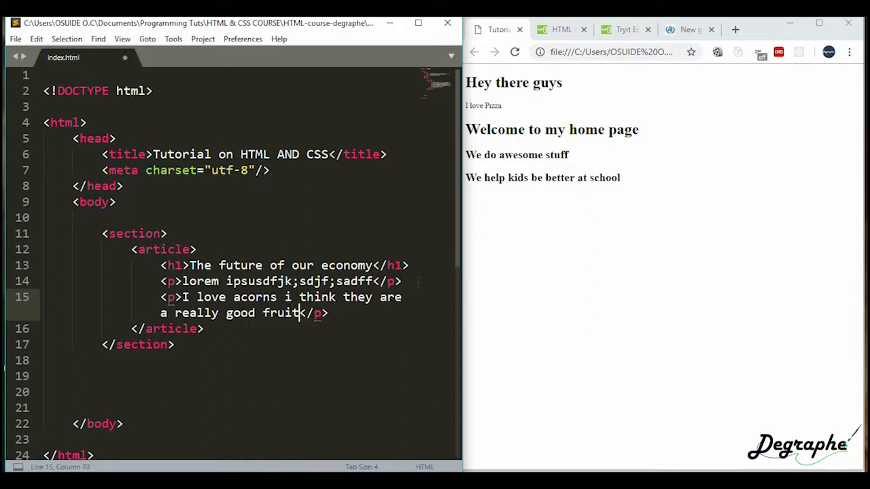
text(,)
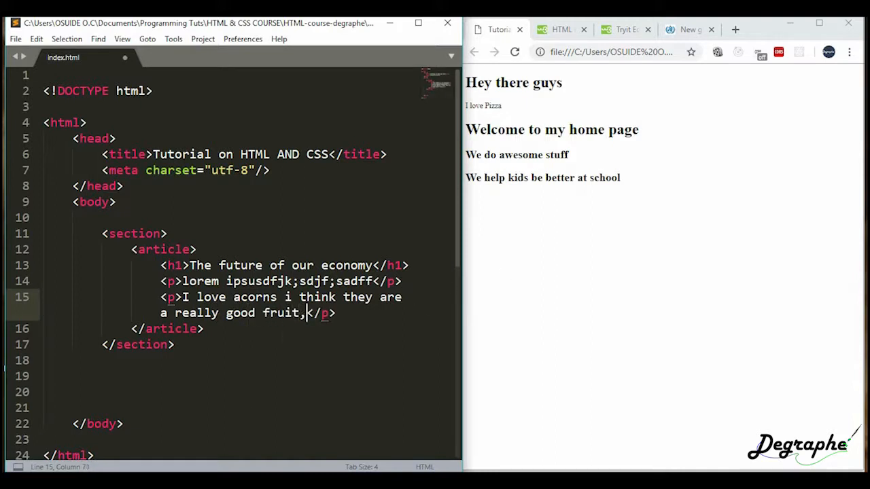
text(article></article>)
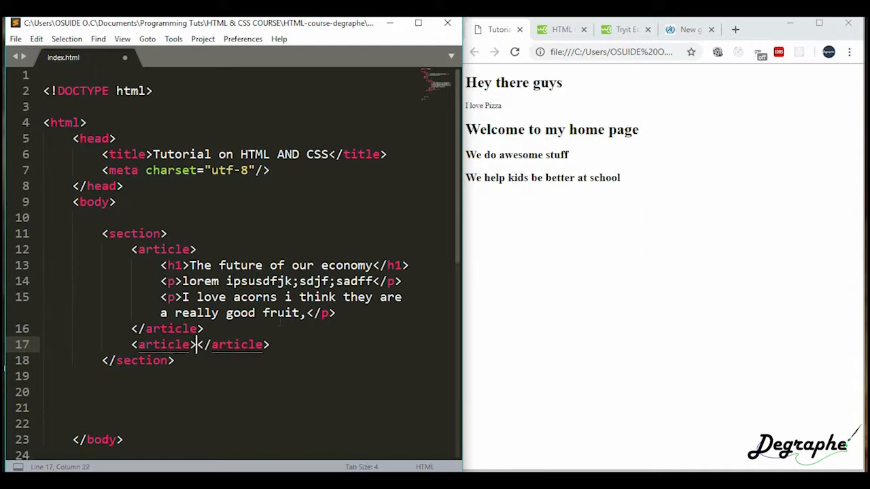
Split the second article onto separate lines and start an <aside></aside> after </section>
key(enter)
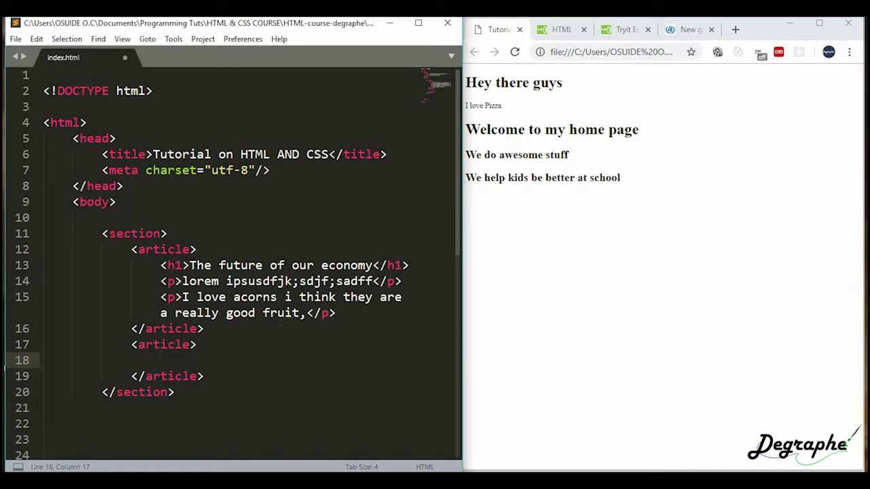
click(174, 391)
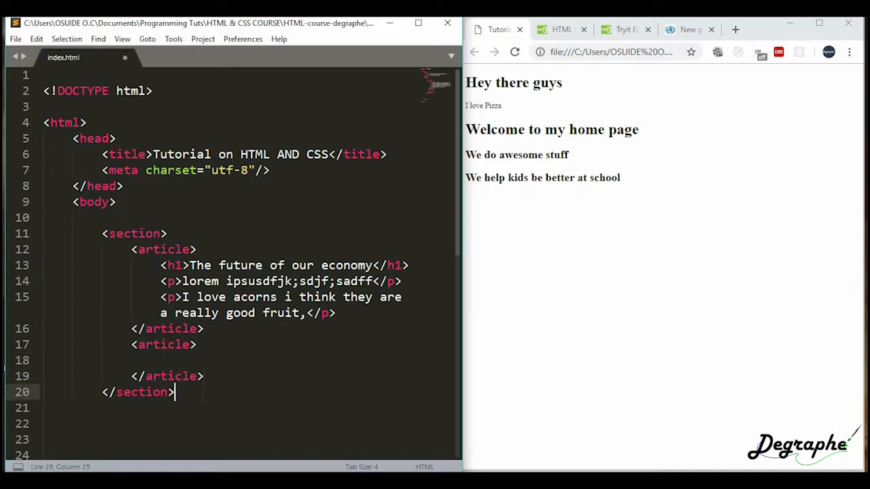
text(aside>)
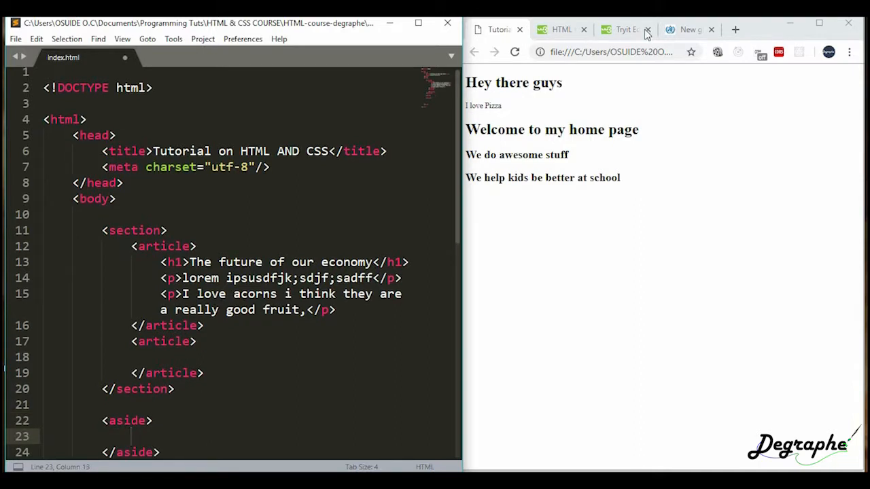
Browse the w3schools HTML tutorial sidebar down to the Block and Inline Elements lesson
click(624, 30)
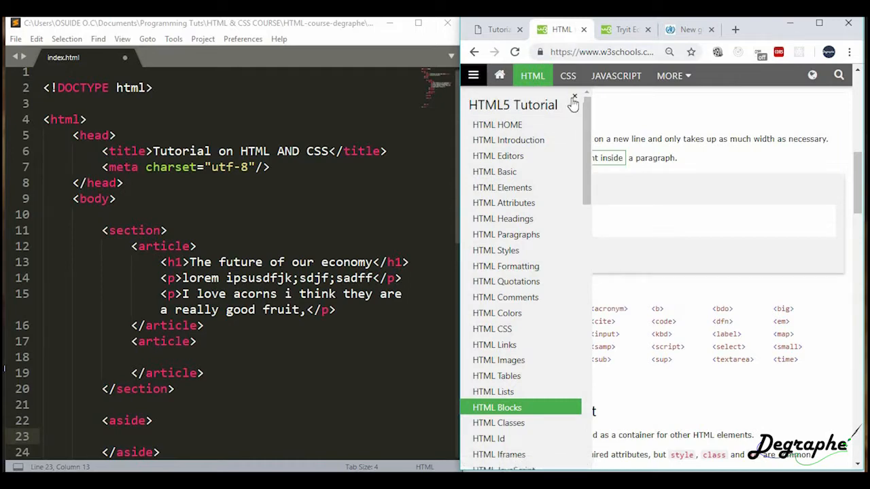
mouse_move(569, 465)
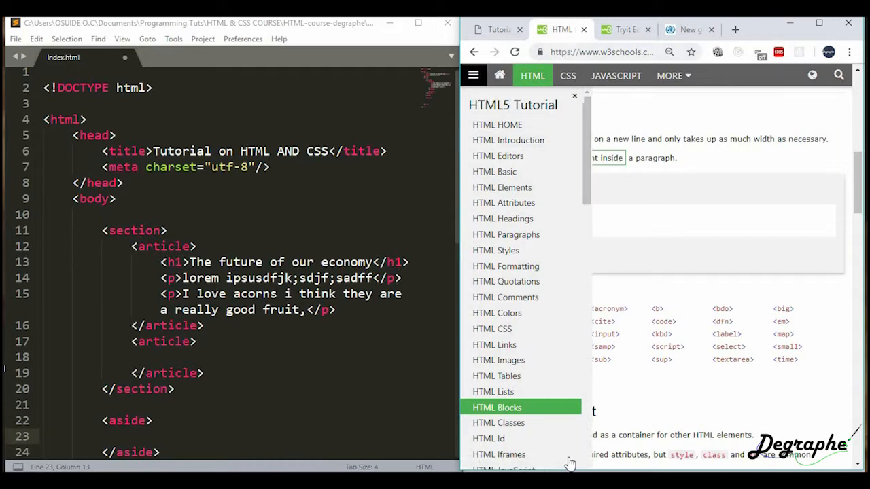
mouse_move(574, 125)
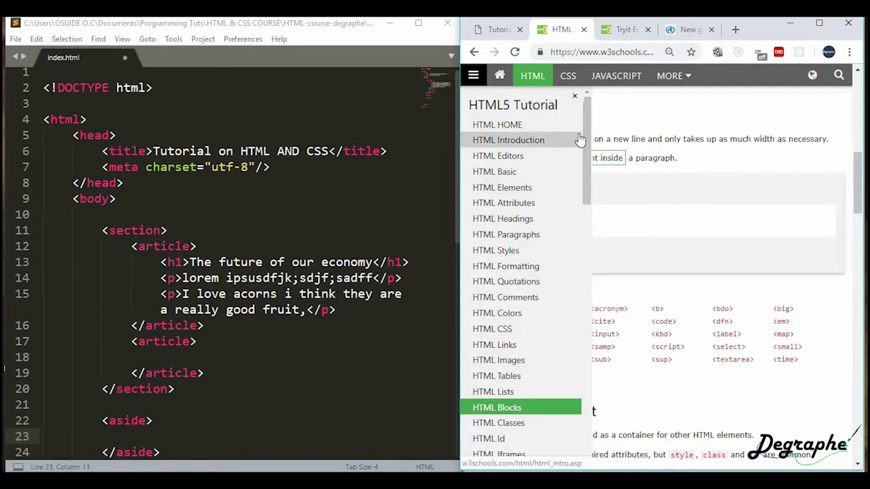
mouse_move(546, 217)
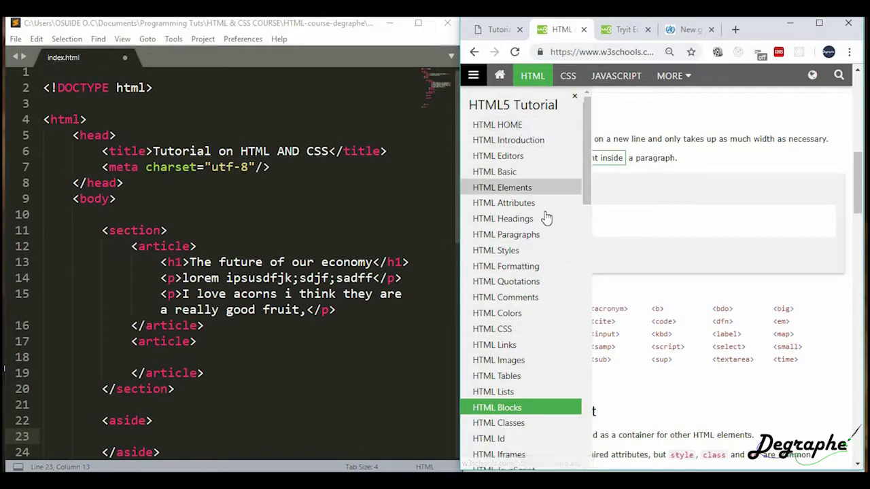
mouse_move(598, 182)
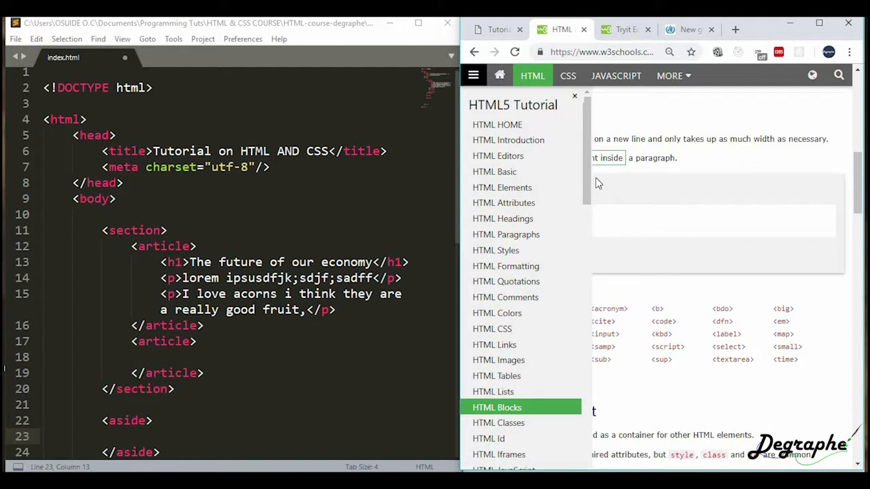
mouse_move(591, 157)
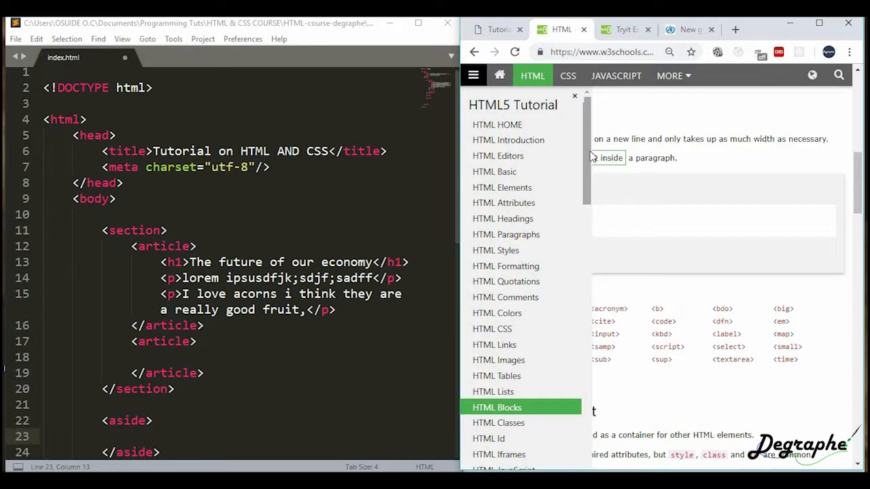
scroll(down, 3)
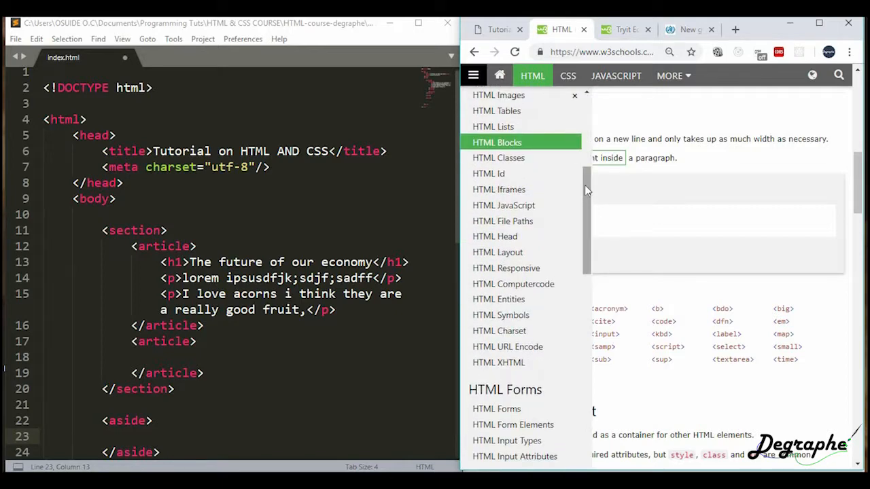
scroll(up, 3)
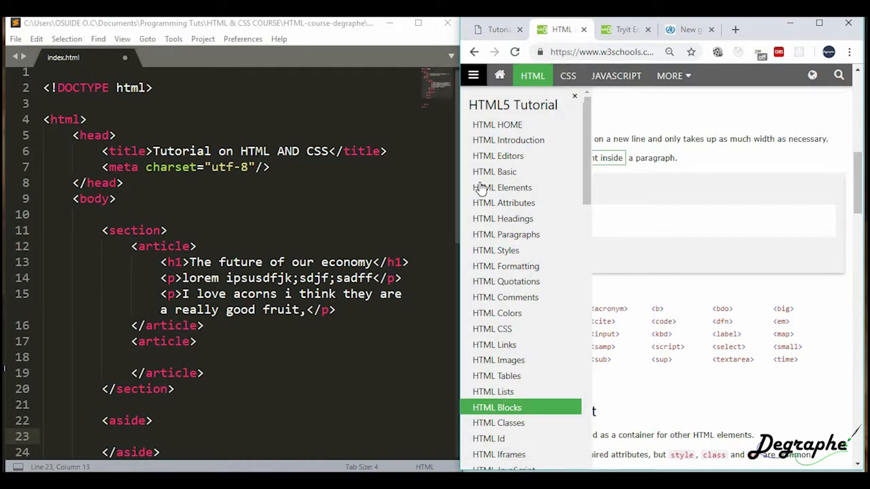
mouse_move(481, 188)
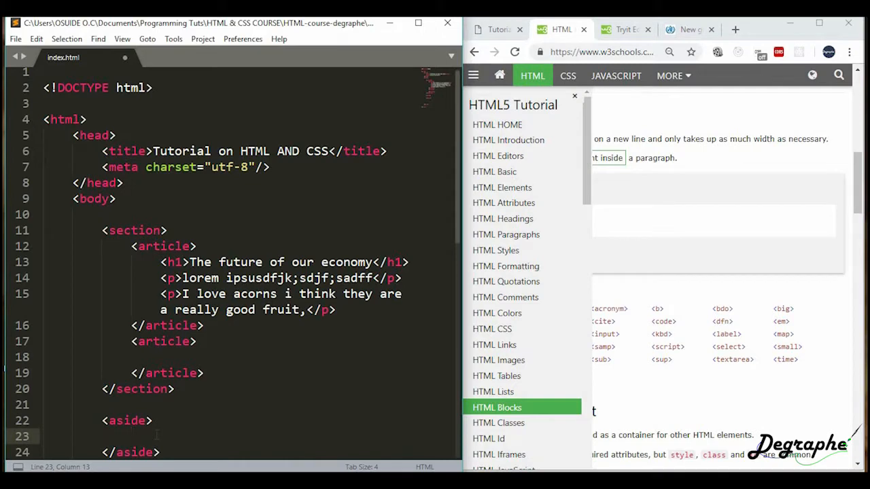
scroll(down, 3)
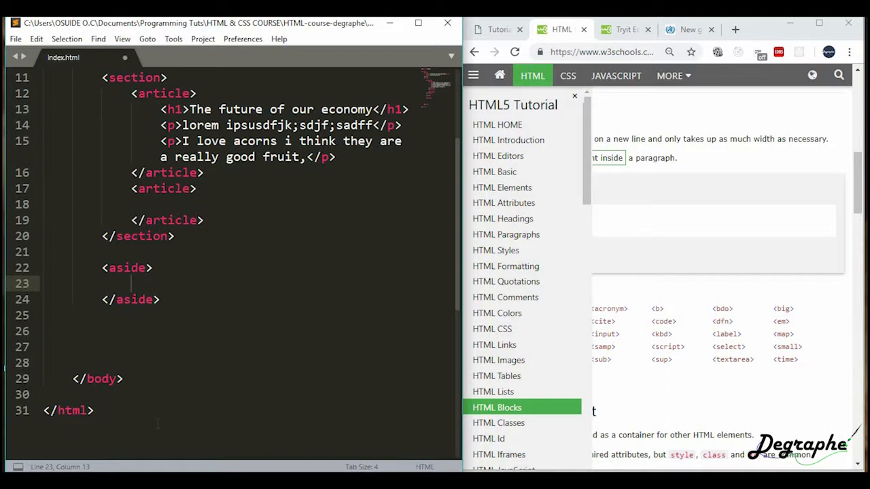
Return to index.html in Sublime Text and review the aside block
click(94, 411)
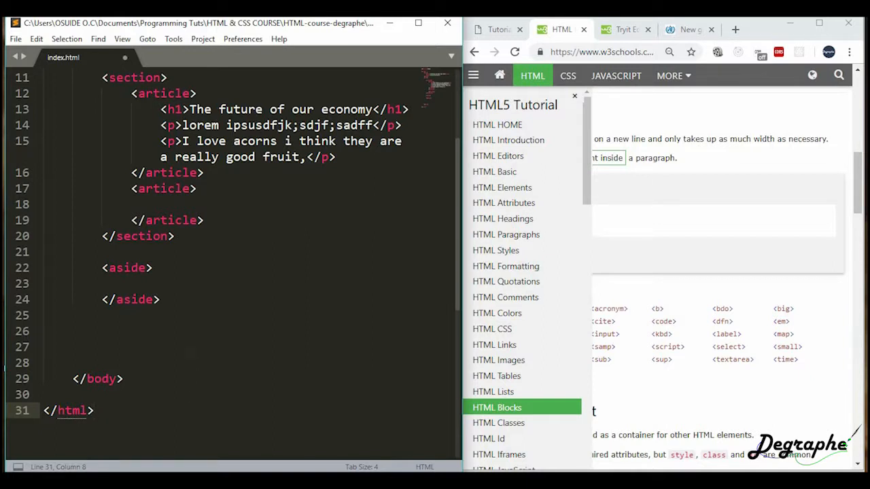
scroll(up, 3)
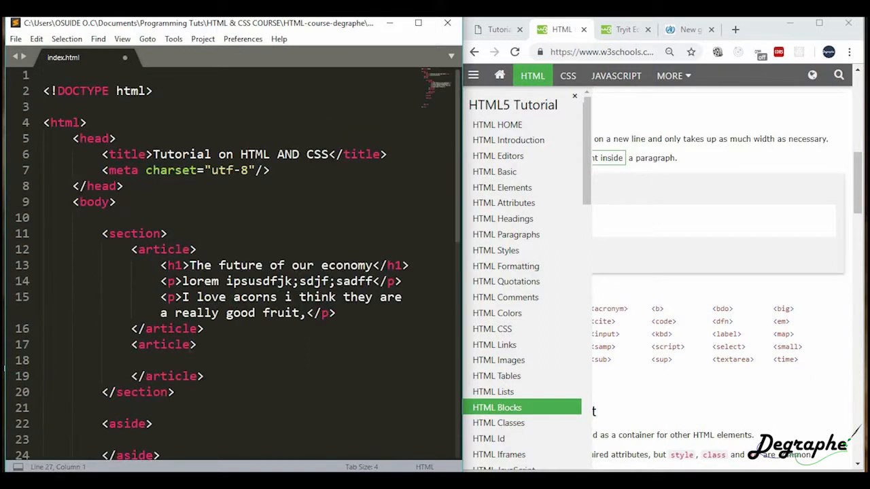
scroll(down, 3)
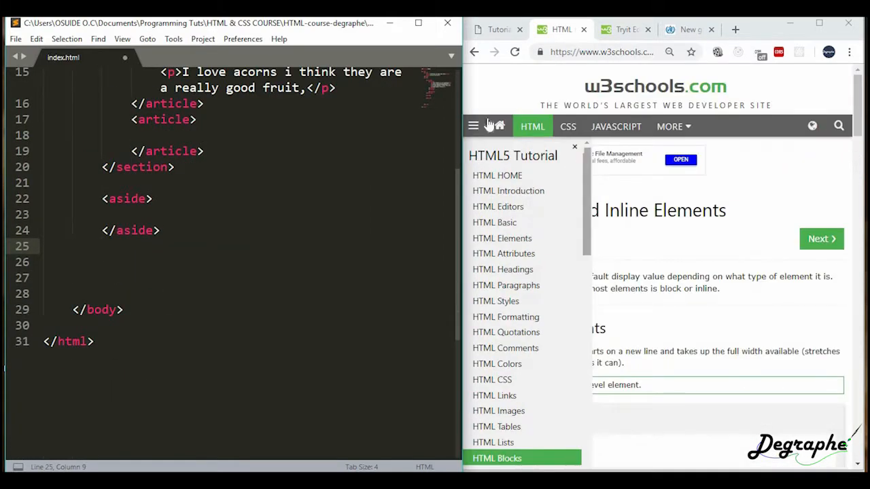
mouse_move(786, 98)
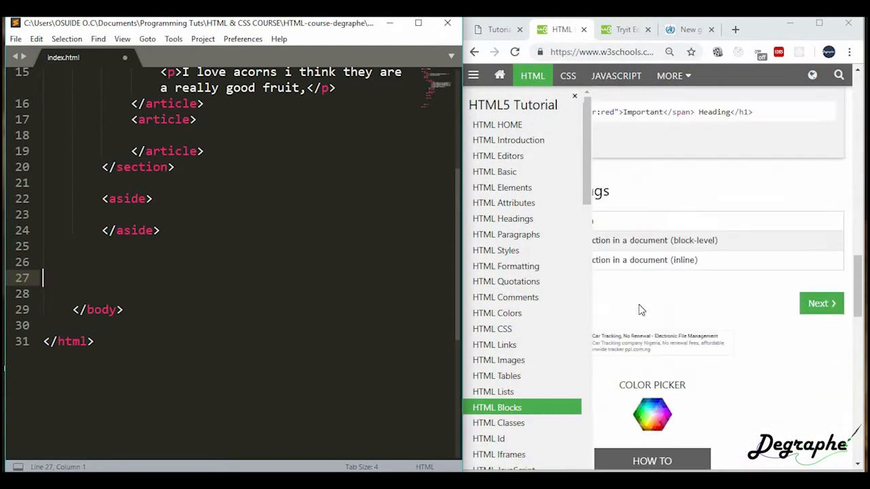
scroll(down, 3)
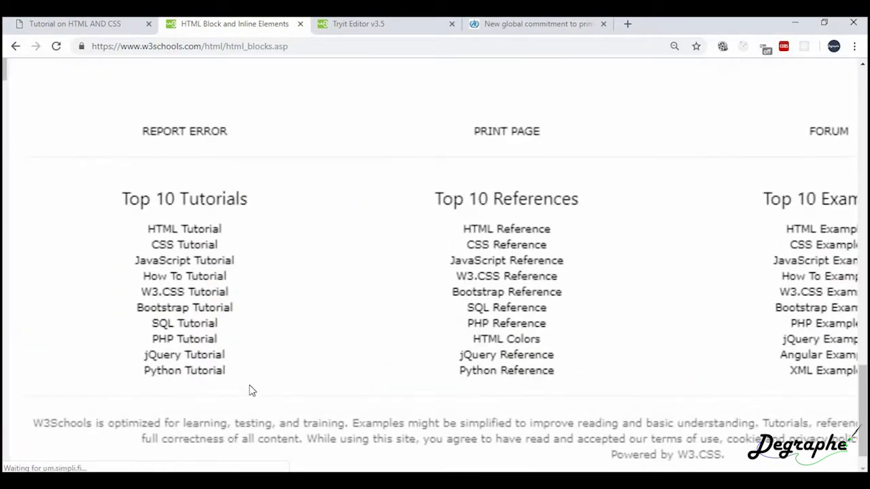
scroll(down, 3)
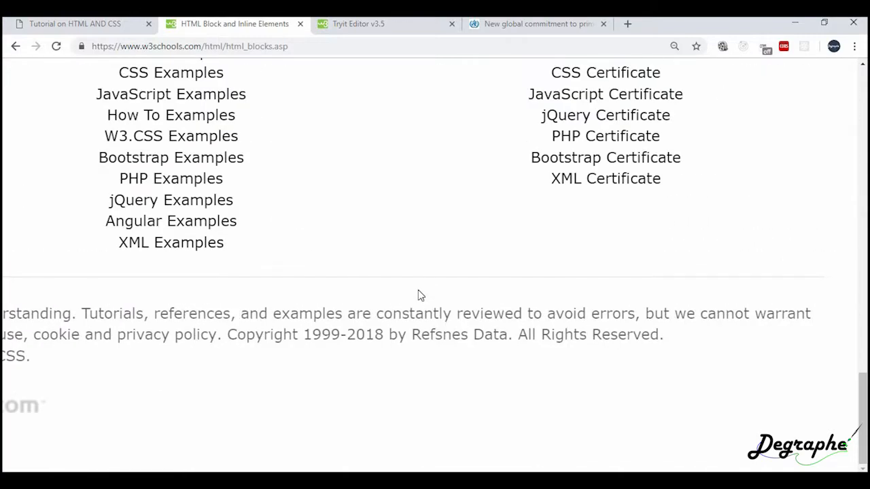
scroll(up, 3)
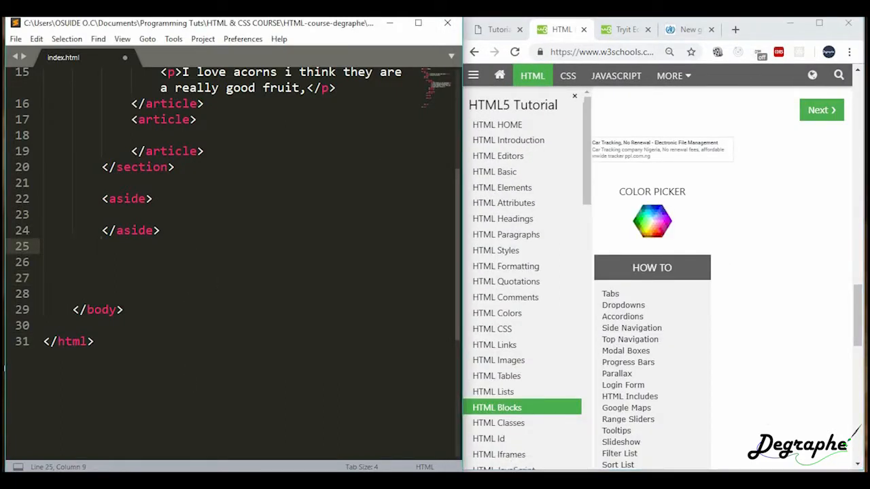
Write a <footer> after the aside containing <h1>This is a footer tag</h1>
text(<footer></footer>)
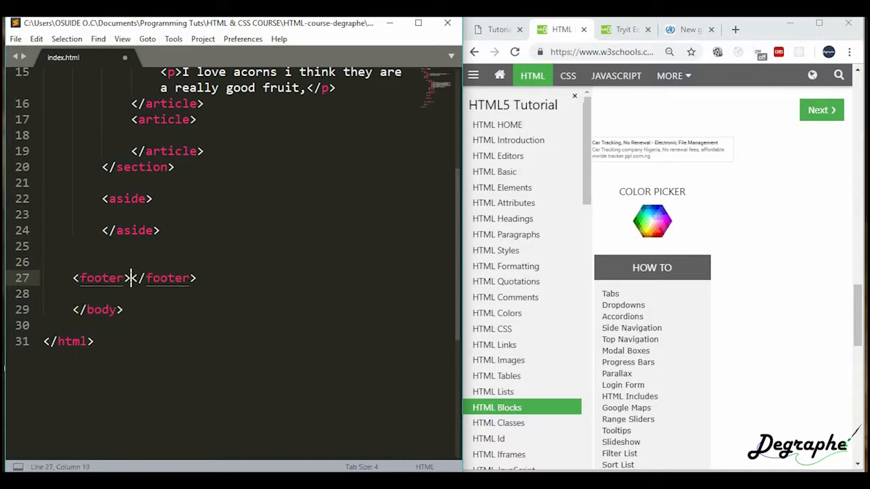
text(h1></h1>)
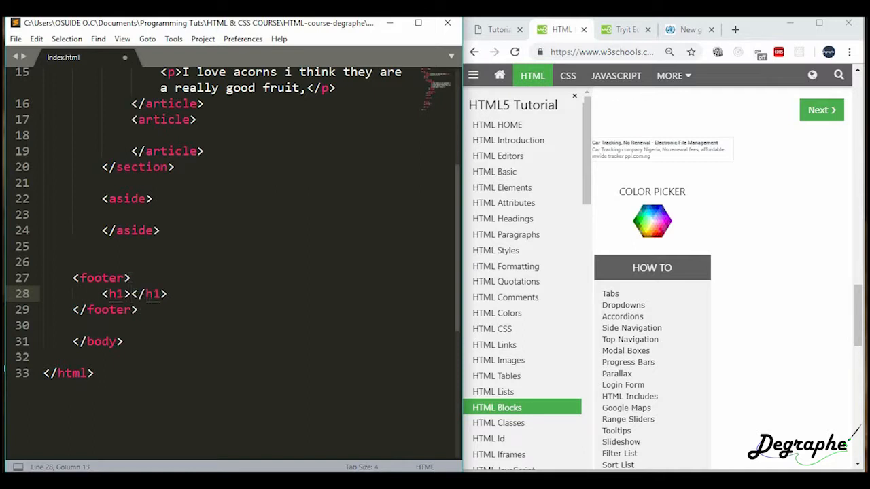
text(This is a footer tag)
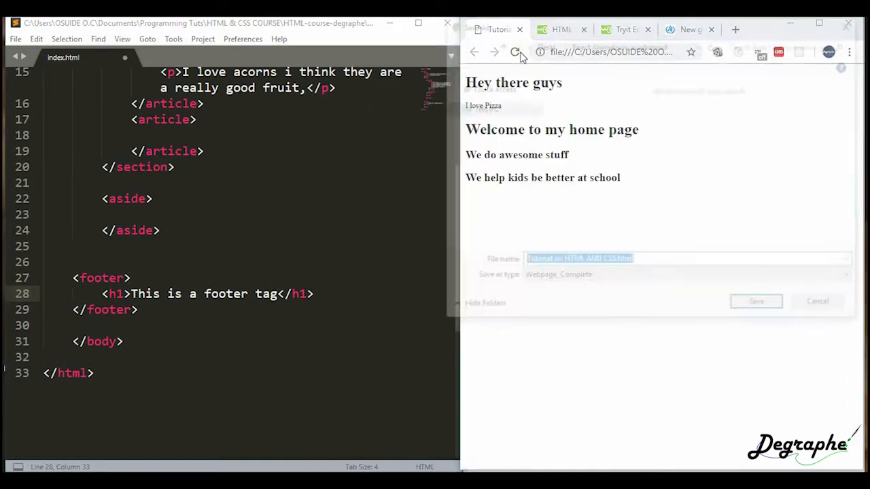
Save index.html and reload the Chrome preview to show the article text and footer heading
click(818, 302)
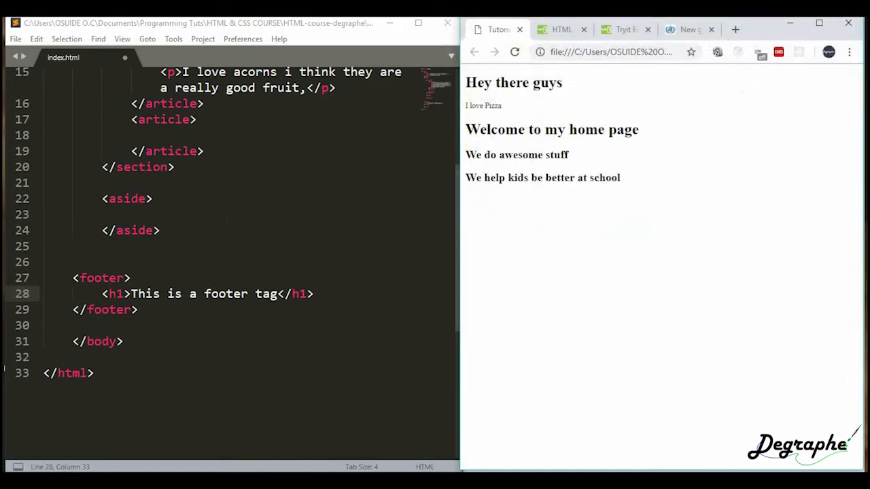
key(ctrl+s)
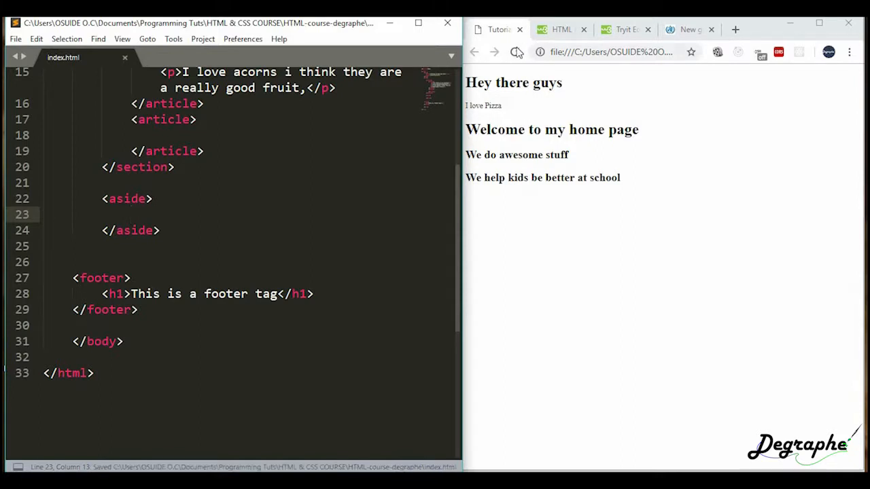
click(513, 52)
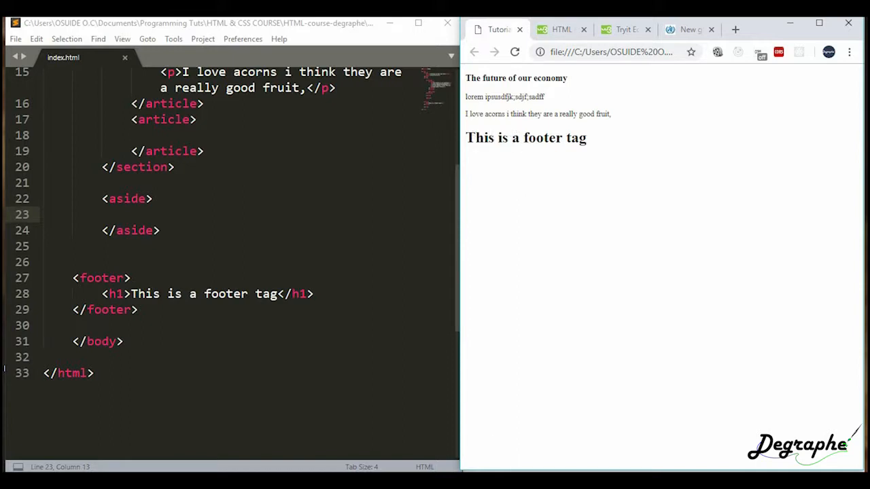
mouse_move(653, 147)
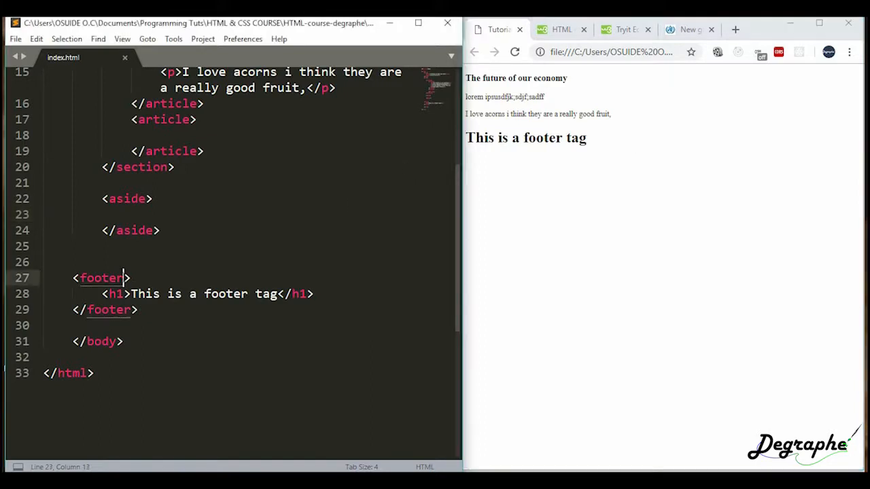
click(127, 277)
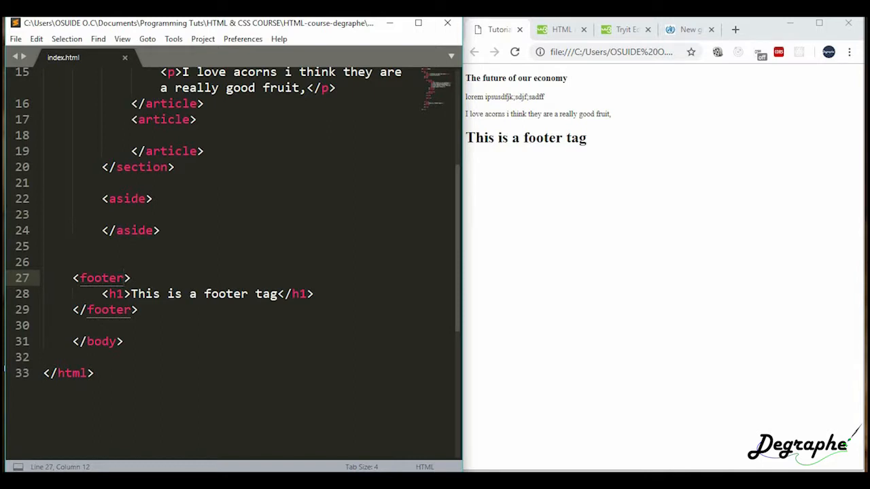
click(130, 231)
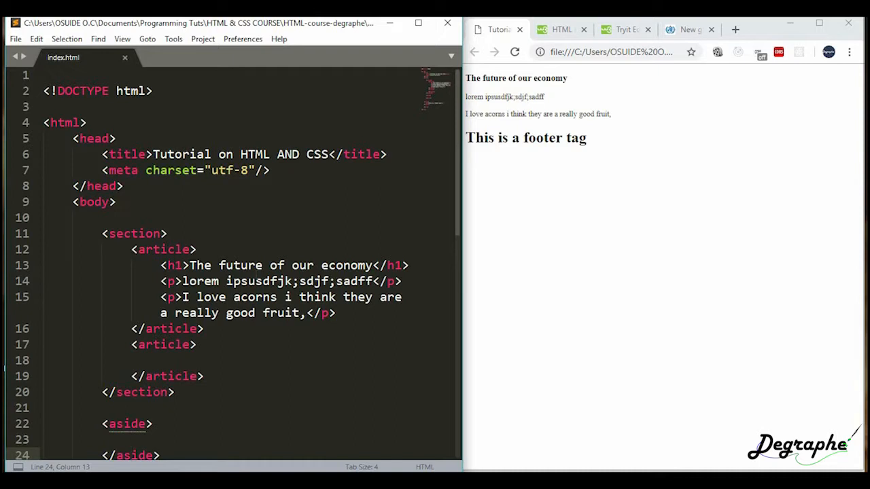
Add <p>I am a great <span>guy</span></p> inside the first article
scroll(down, 3)
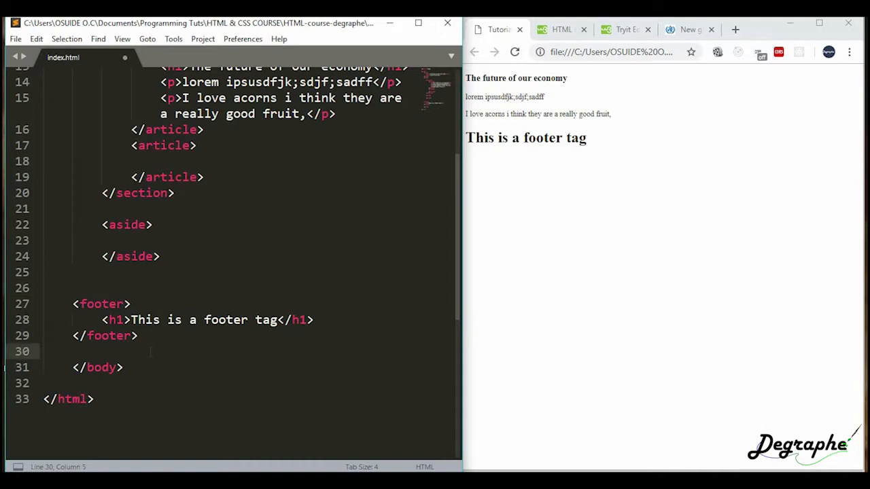
scroll(up, 3)
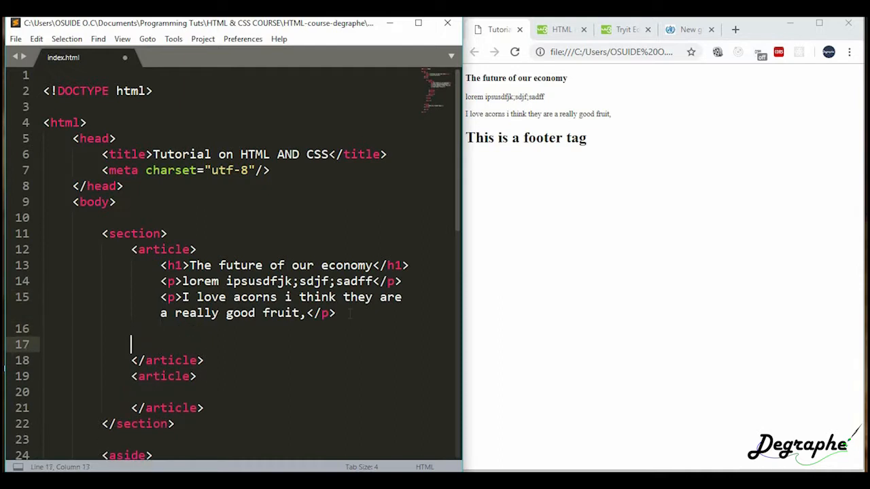
text(<p></p>)
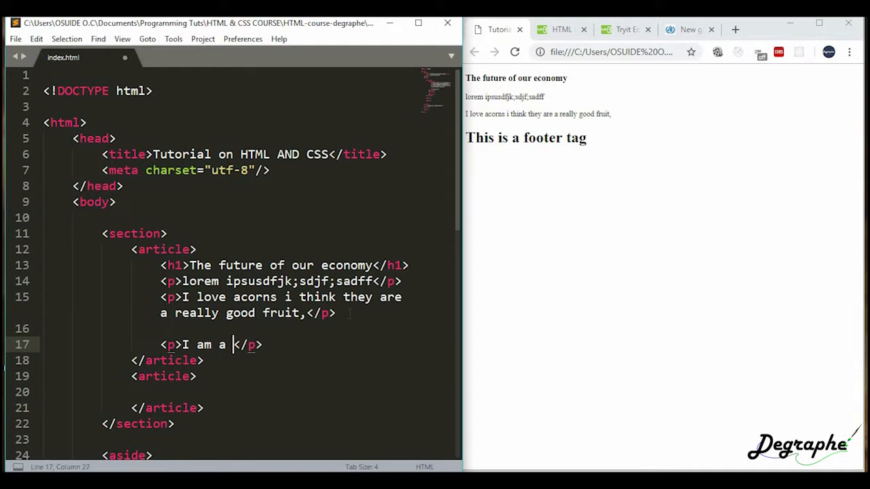
text(great)
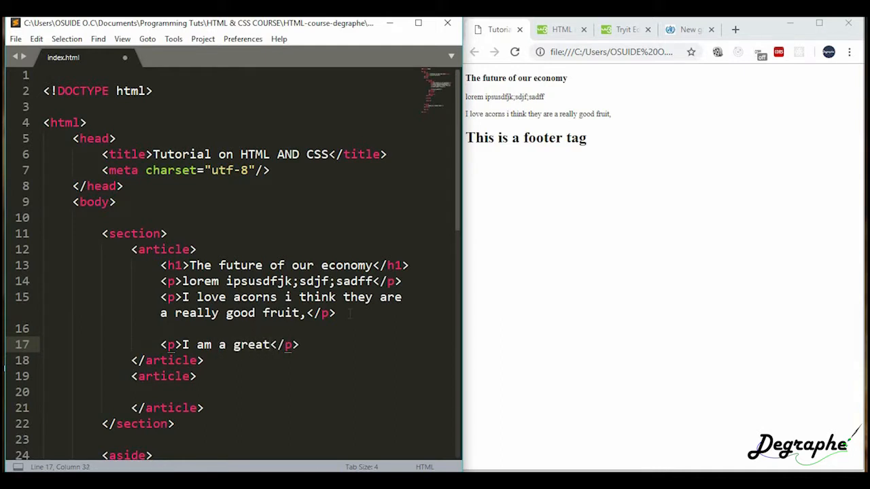
text(<span></span>)
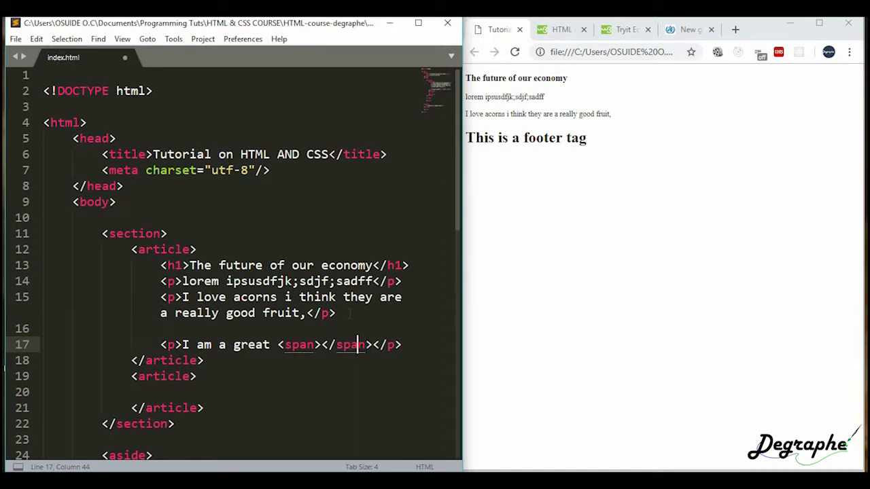
text(gu)
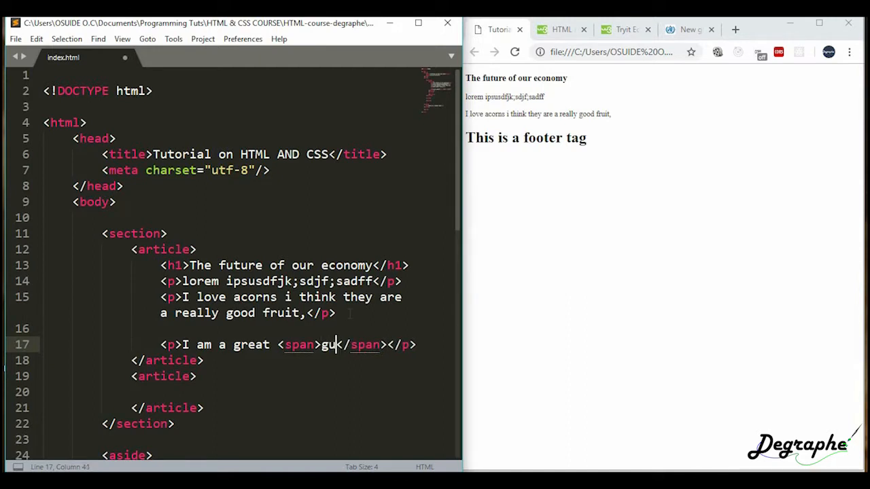
text(y)
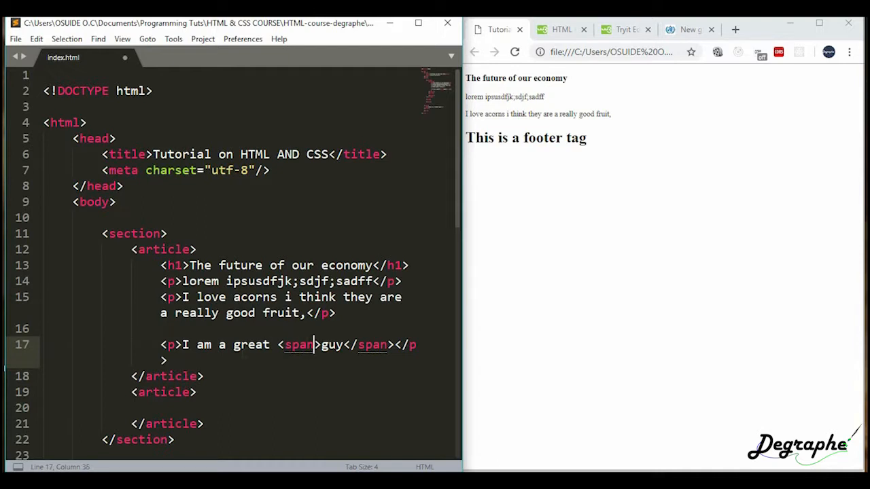
Expand a span abbreviation into nested empty span tags below the paragraph
text(span></span>)
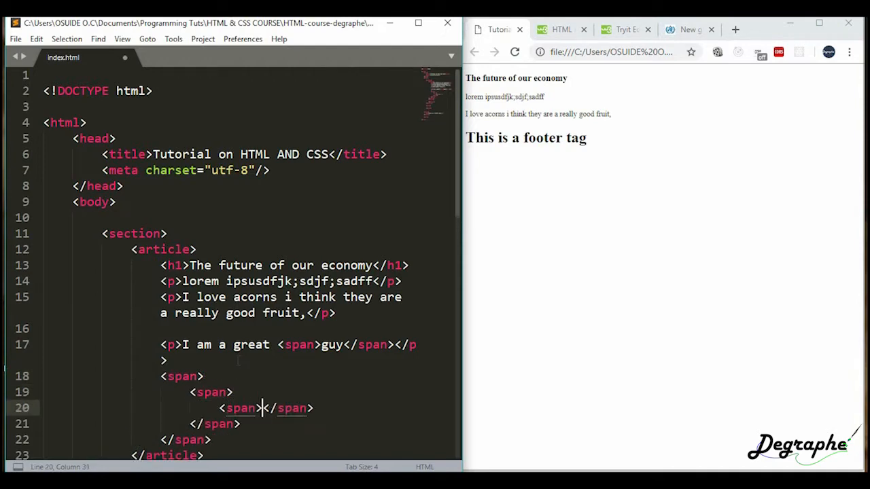
Select and delete the nested span tags, leaving only a blank line after the paragraph
scroll(down, 3)
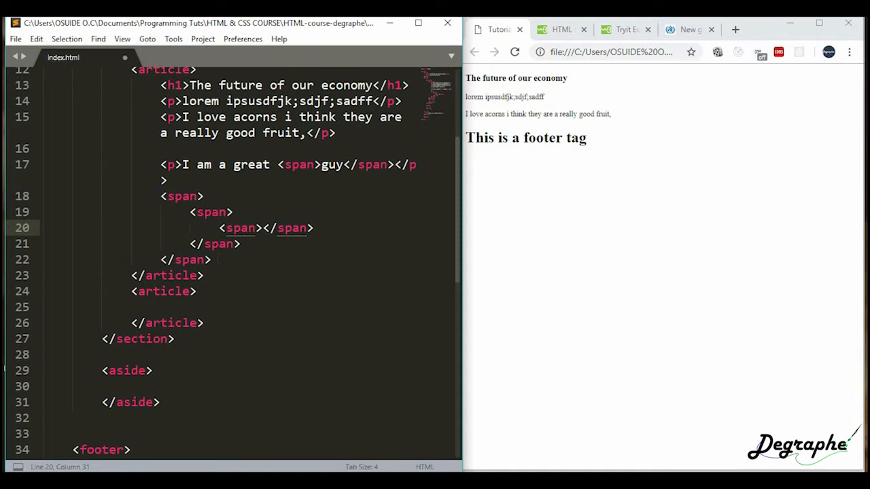
drag(160, 196, 210, 260)
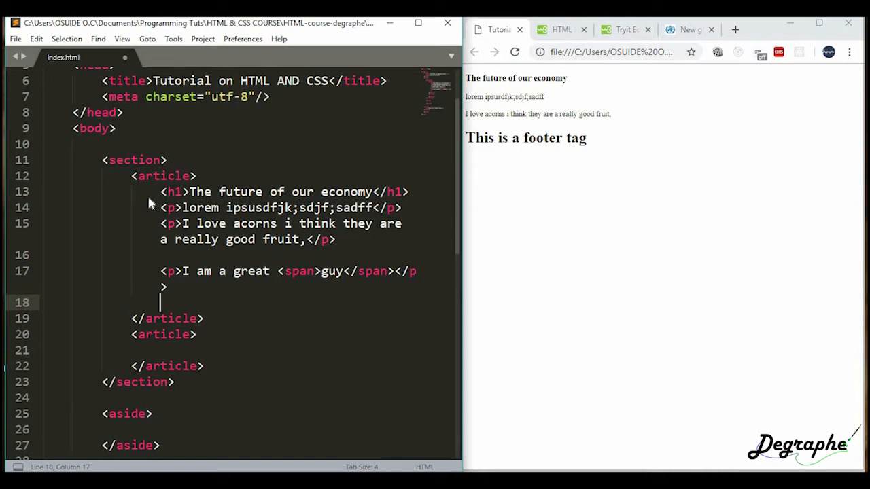
scroll(up, 3)
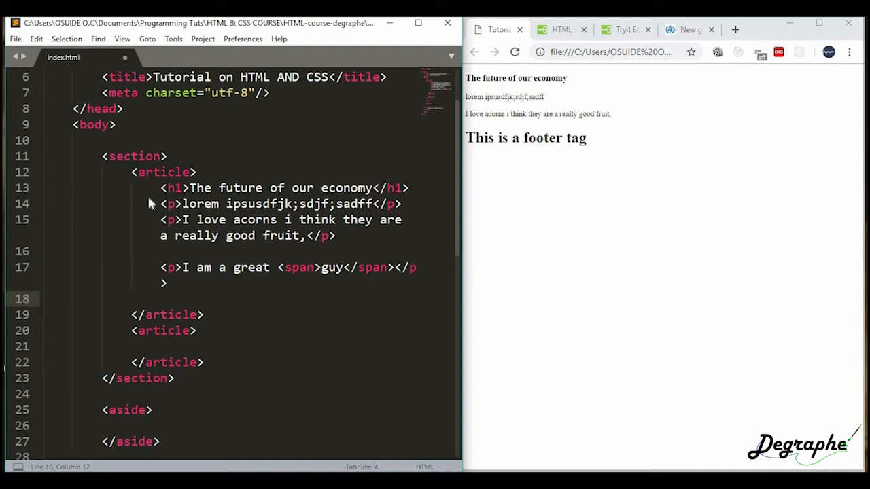
scroll(down, 3)
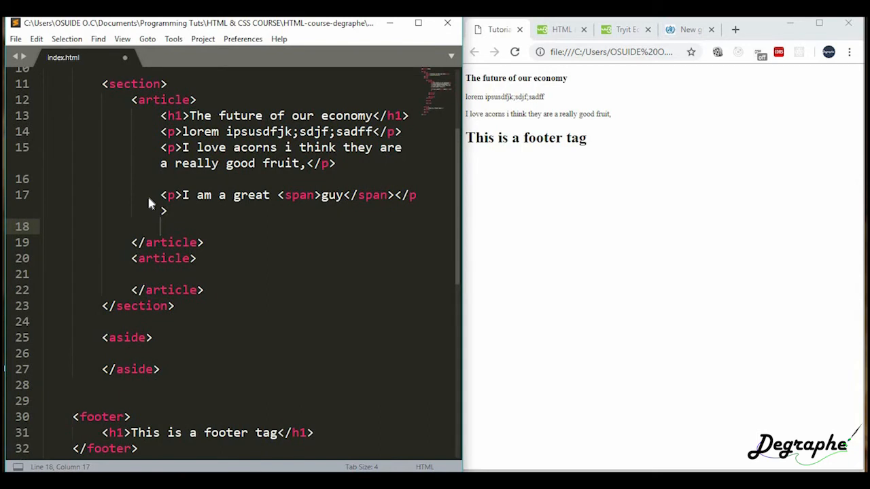
scroll(up, 3)
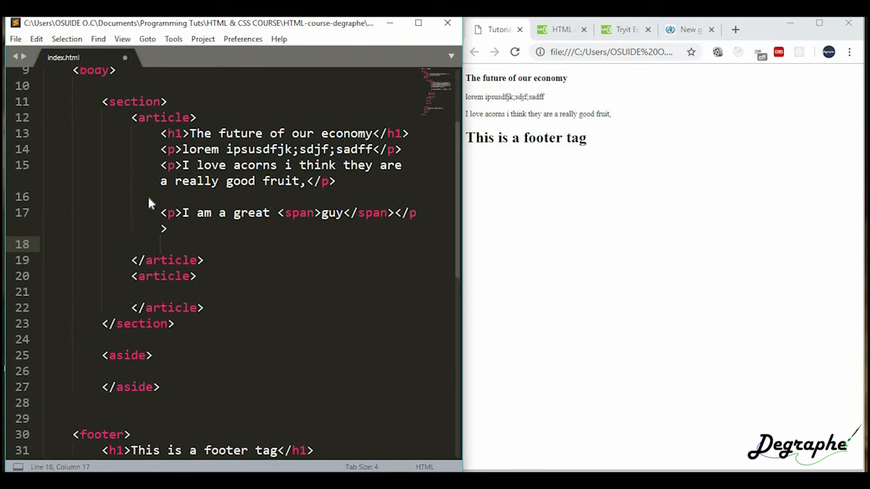
click(160, 245)
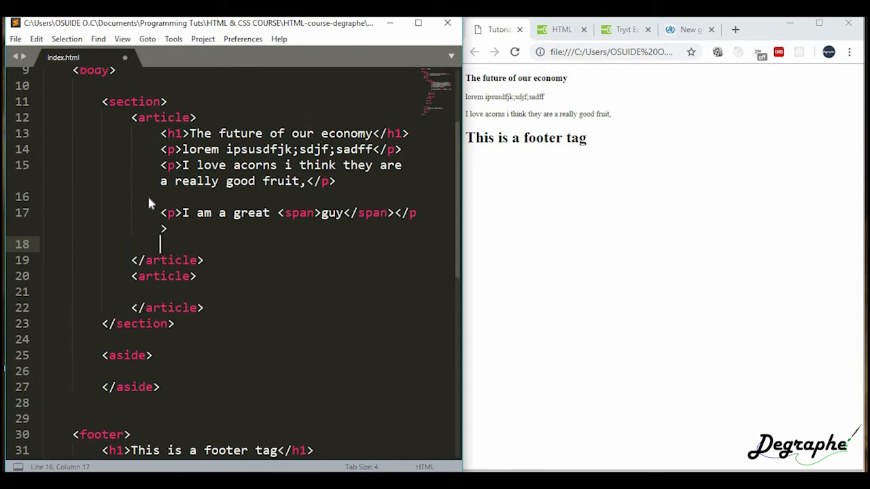